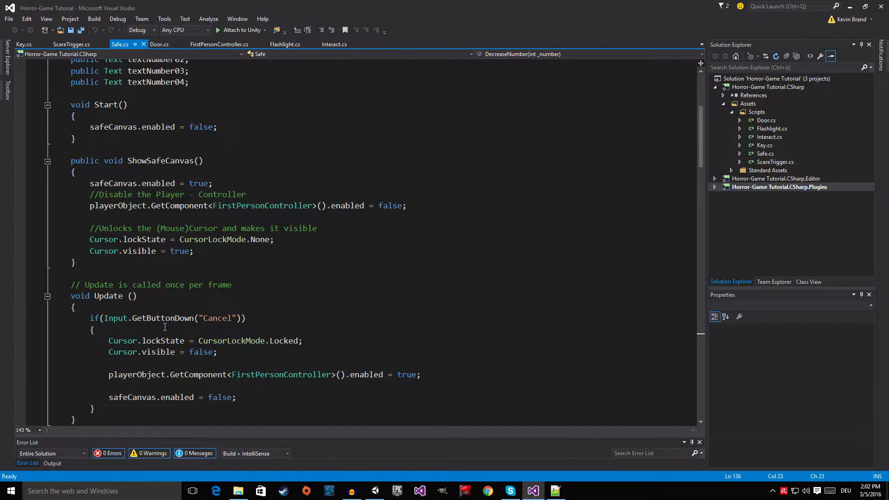
mouse_move(257, 272)
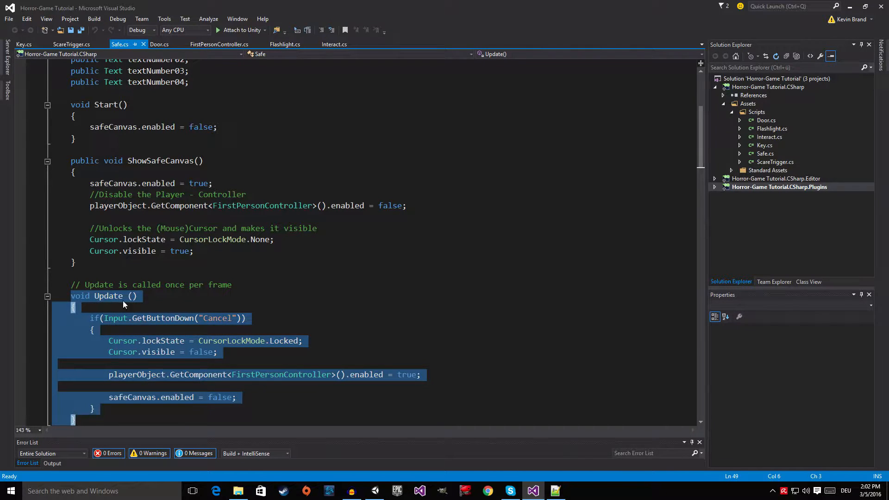
mouse_move(98, 390)
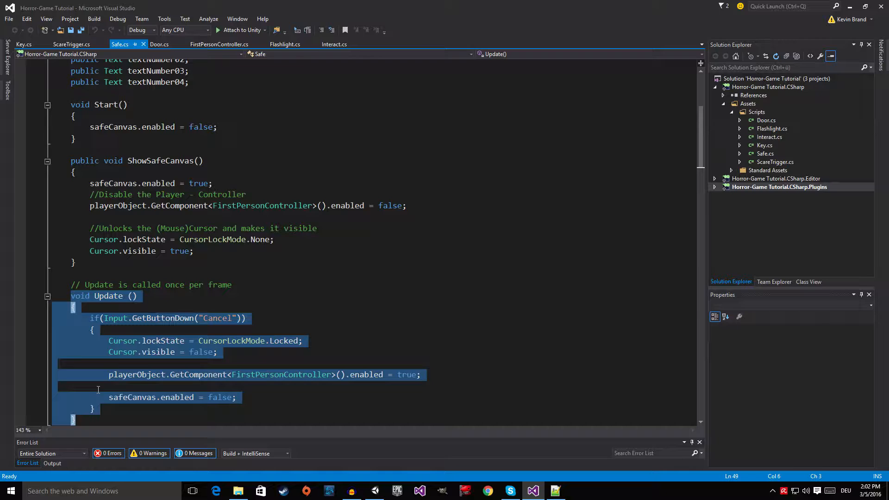
mouse_move(157, 345)
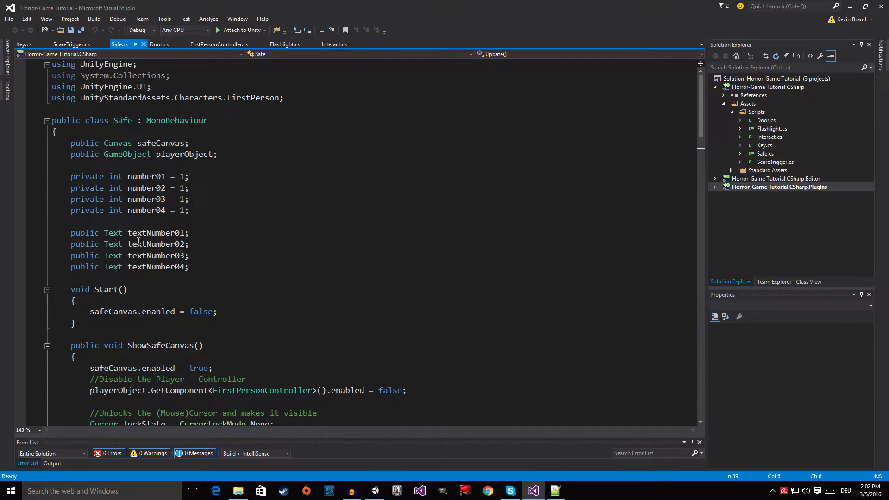
Highlight the private keyword and select the number01–number04 field declarations in Safe.cs
double_click(87, 177)
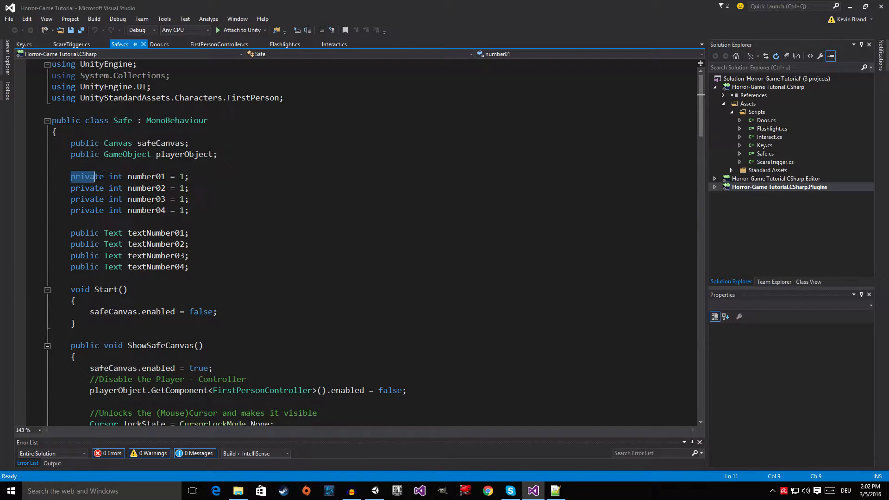
left_click_drag(70, 177, 189, 211)
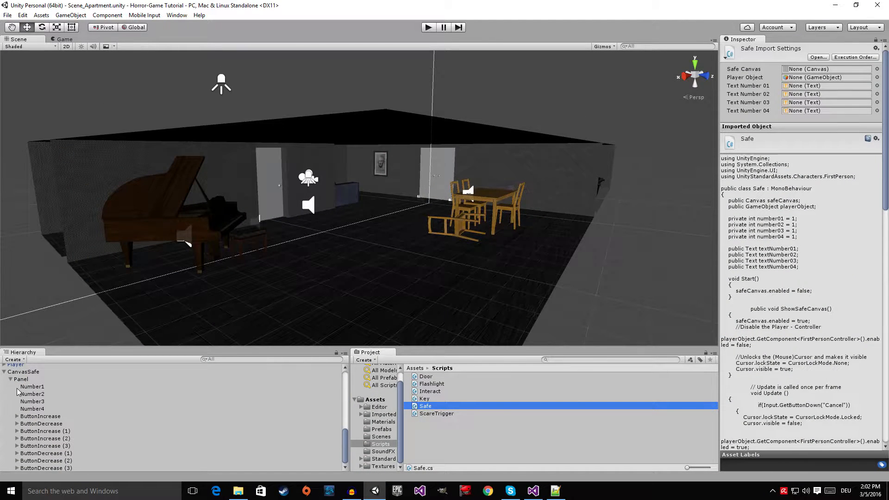
Select CanvasSafe, view its four-digit code panel flat in 2D, and return to Visual Studio
left_click(22, 468)
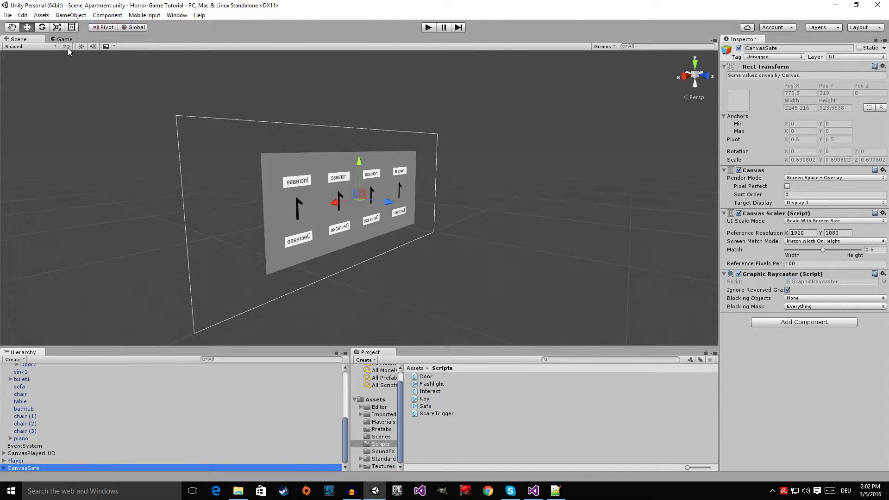
left_click(65, 46)
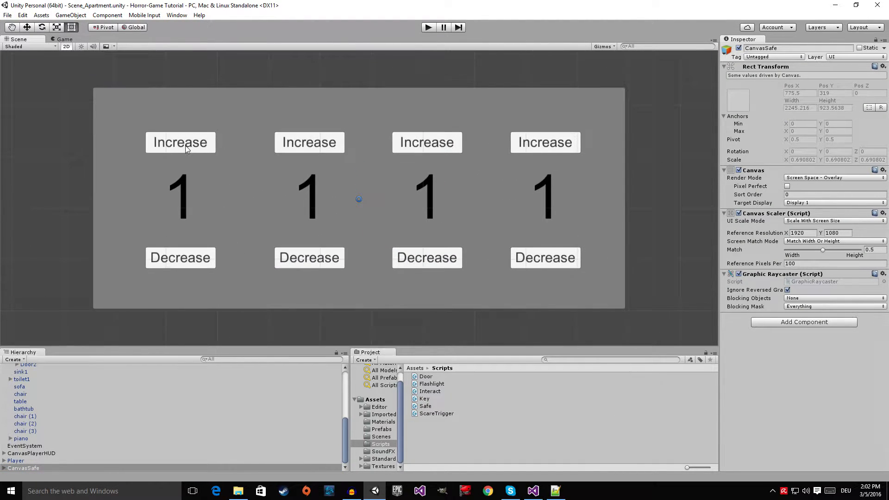
mouse_move(173, 227)
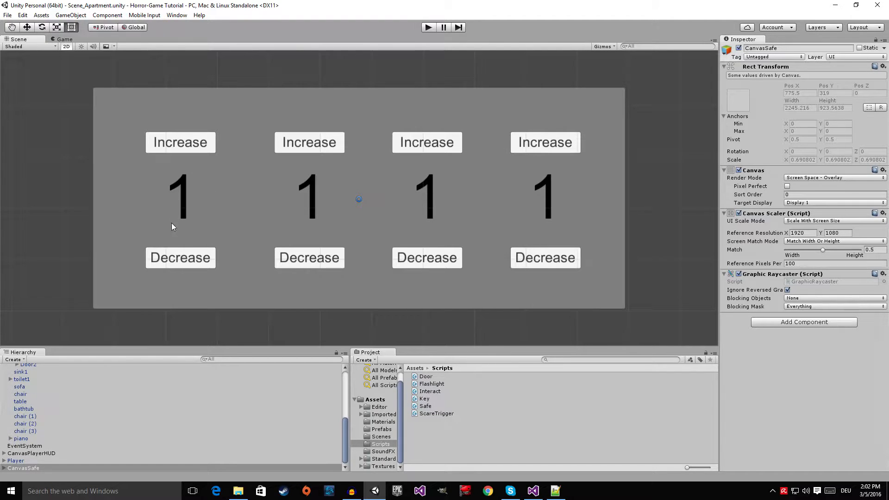
mouse_move(256, 269)
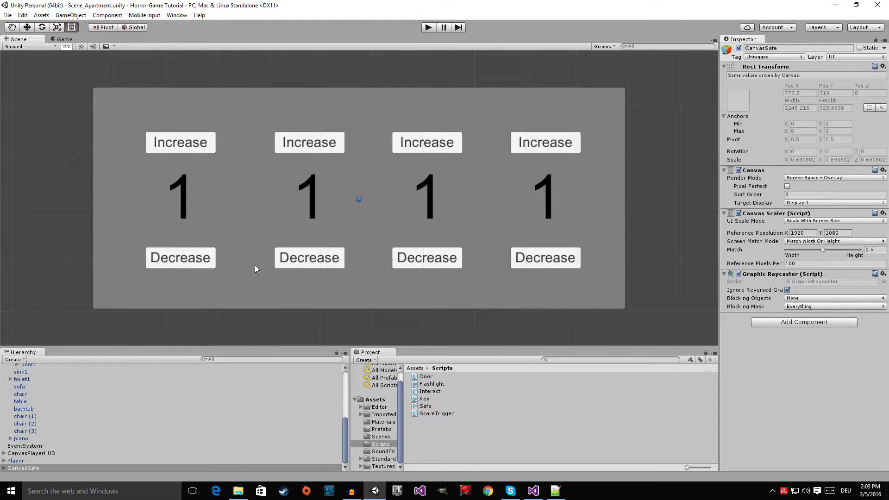
mouse_move(520, 431)
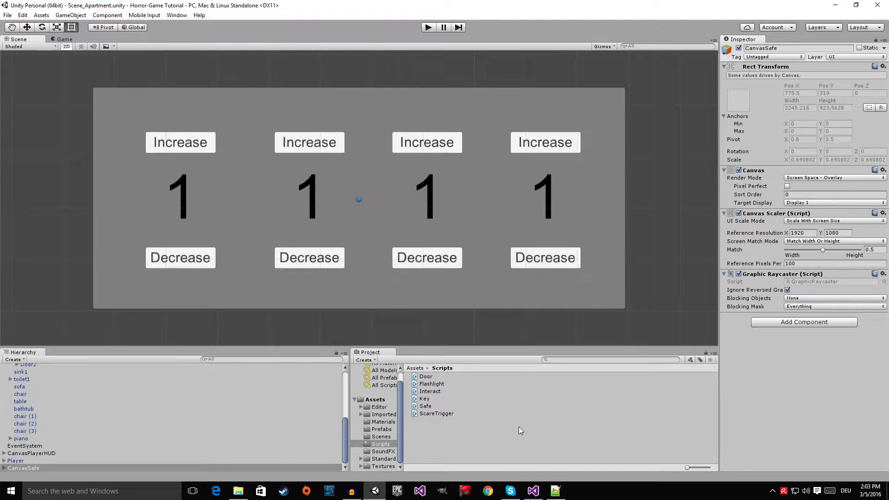
mouse_move(533, 491)
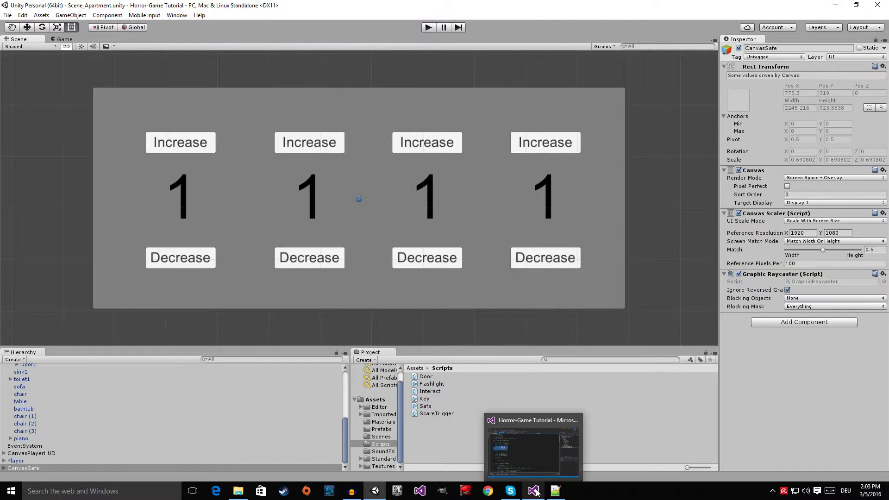
left_click(532, 491)
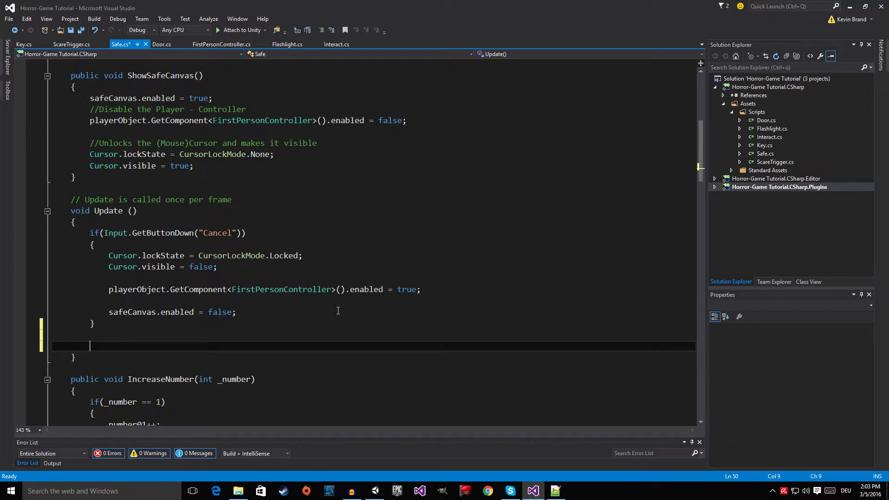
Write if(number01 == 1 && number02 == 1 && number03 == 1 && number04 == 2) in Update
type("if()")
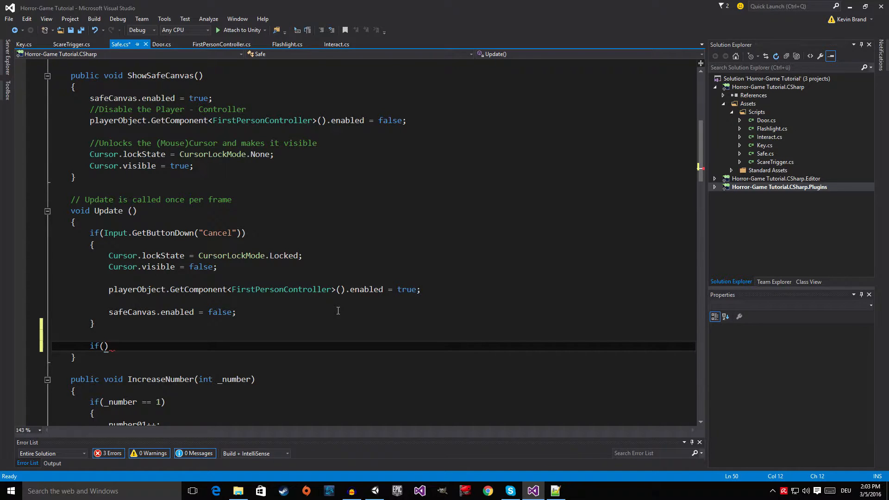
type("number01")
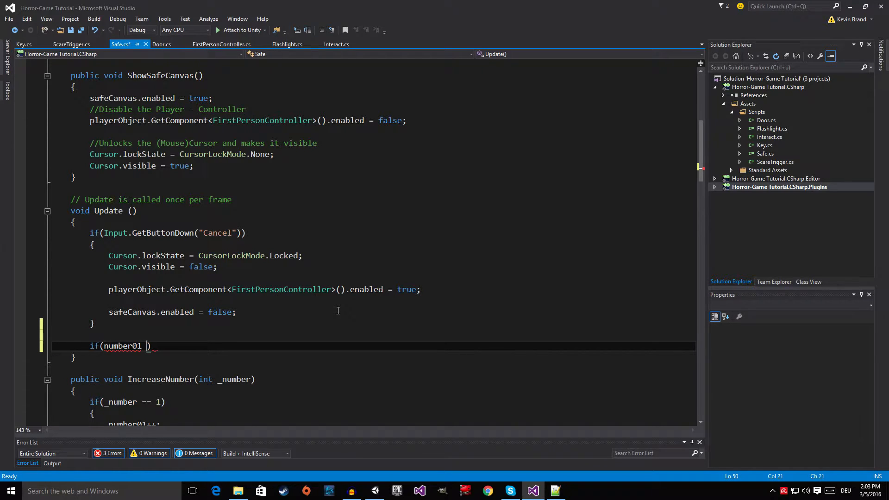
type("== 1")
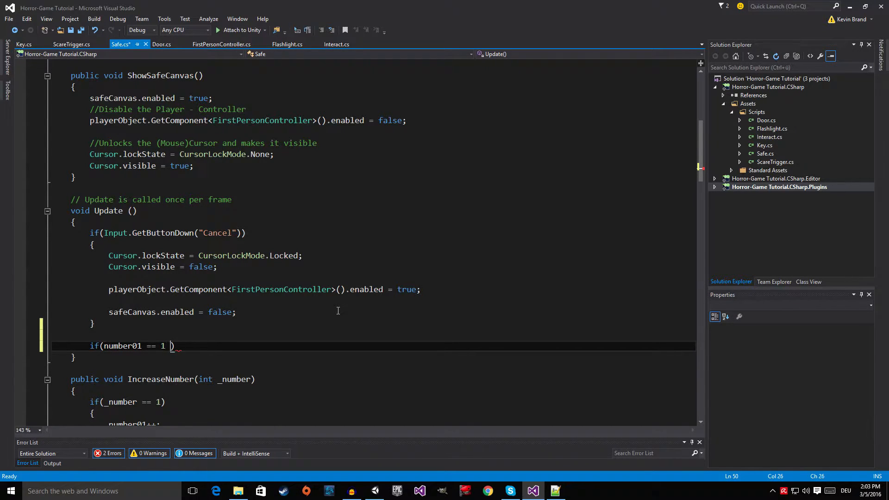
type("&&")
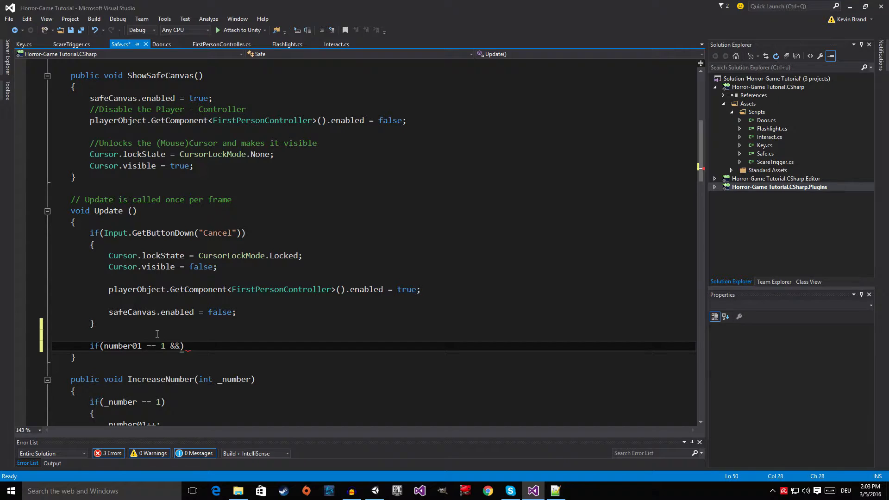
double_click(175, 345)
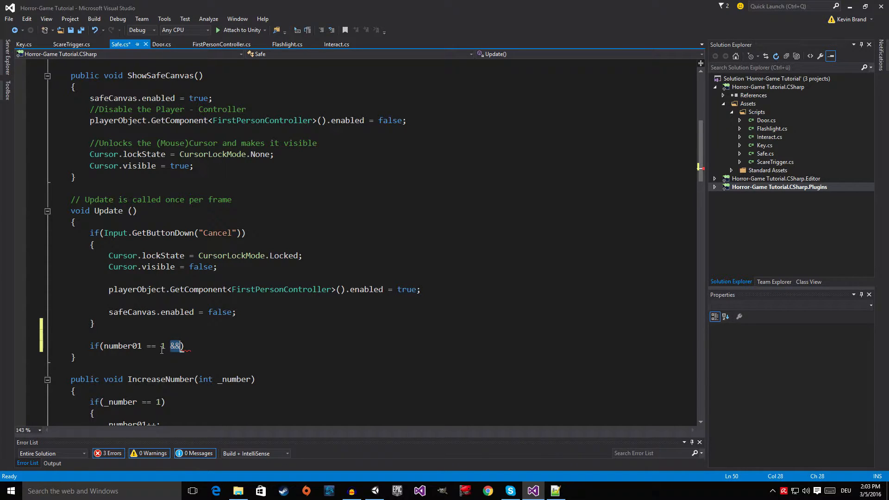
mouse_move(222, 355)
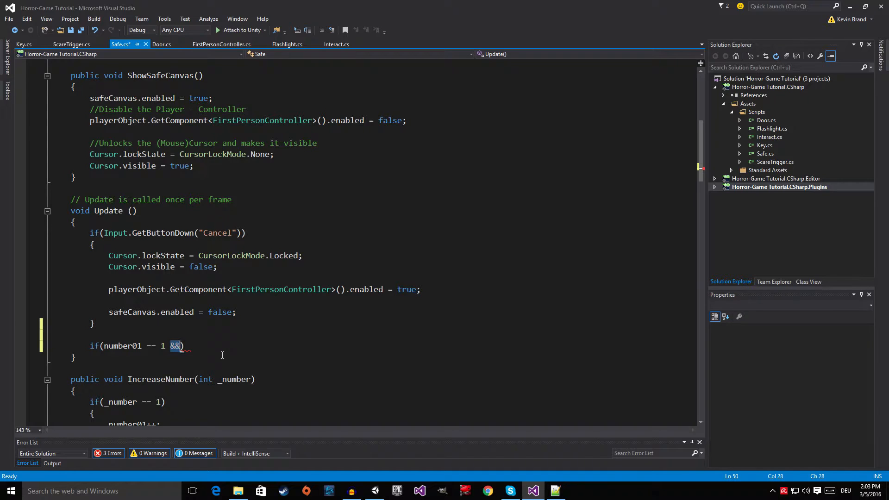
mouse_move(153, 352)
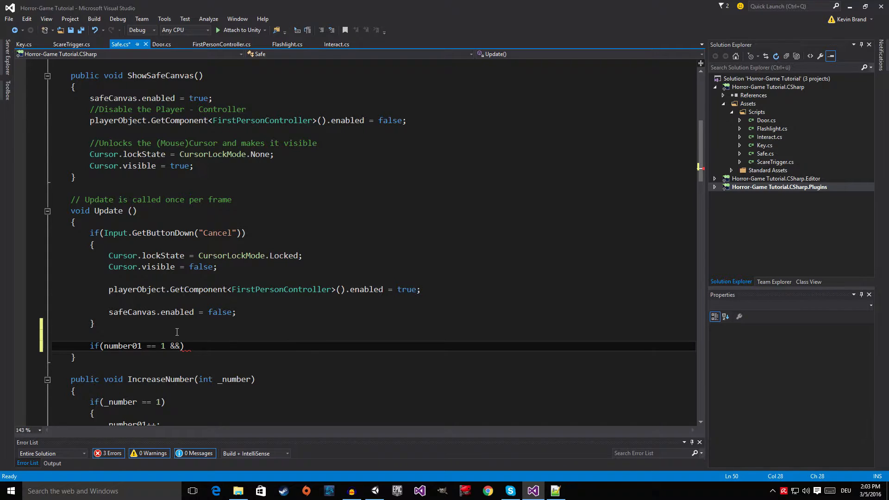
mouse_move(454, 369)
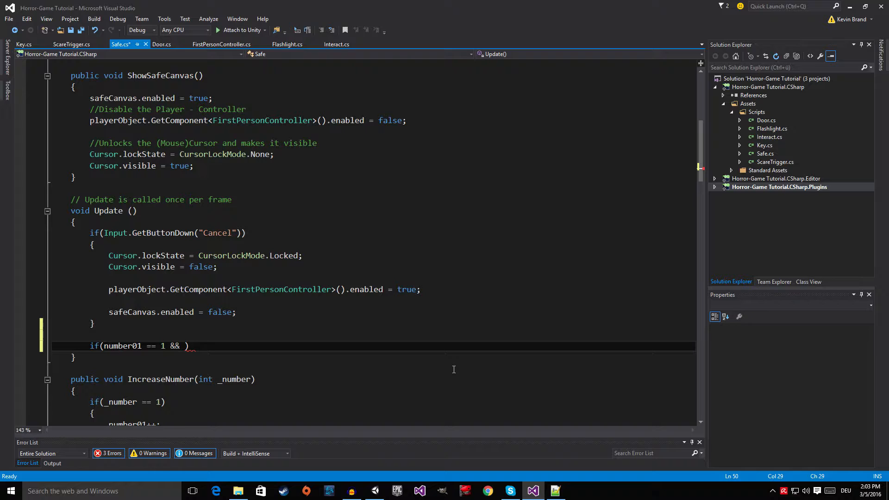
type("number02 == 1")
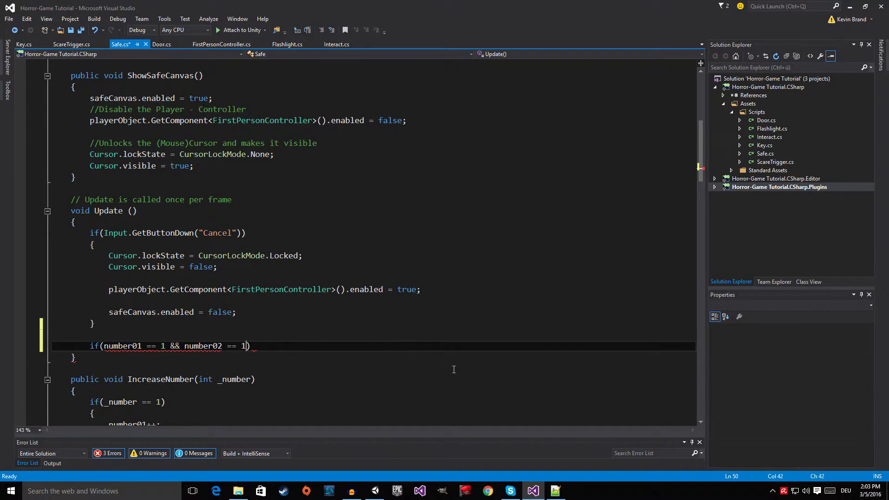
type("&& n")
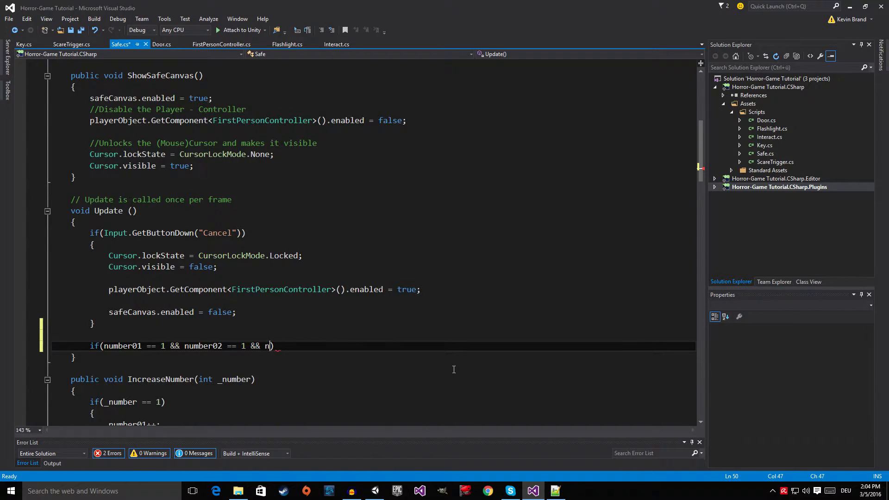
type("umber03")
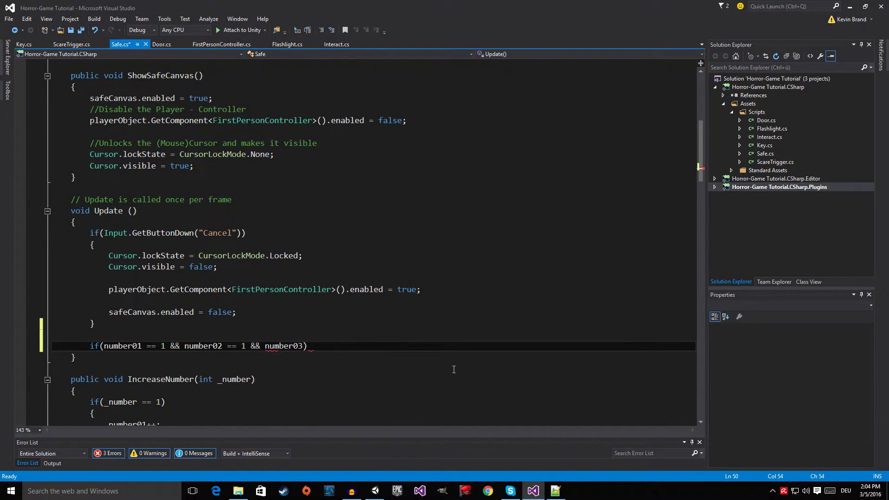
type("=")
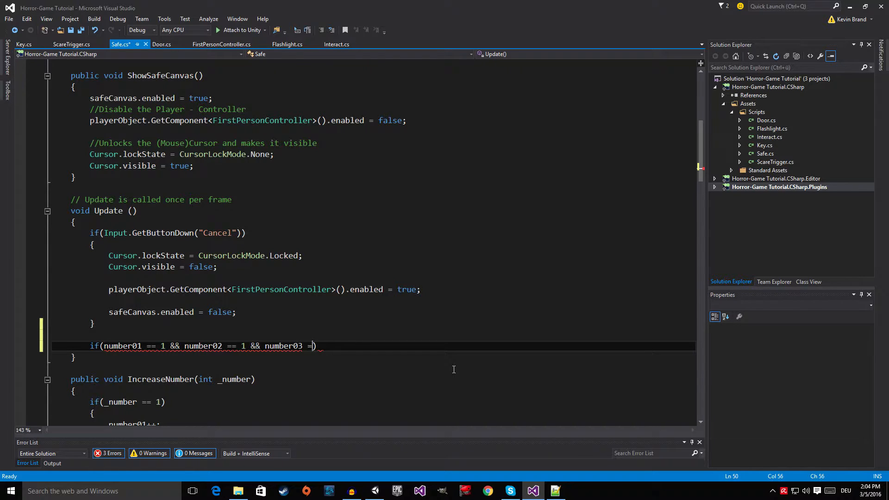
type("= 1 && number04 ==")
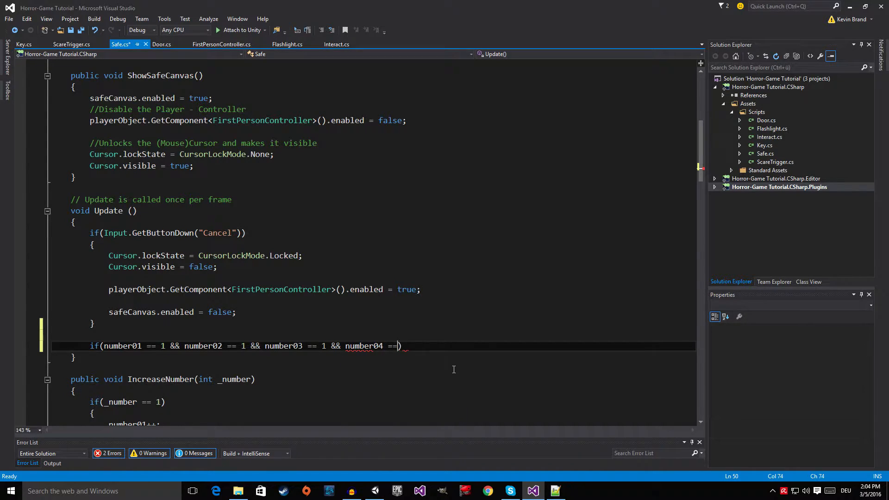
type("2)")
type("{")
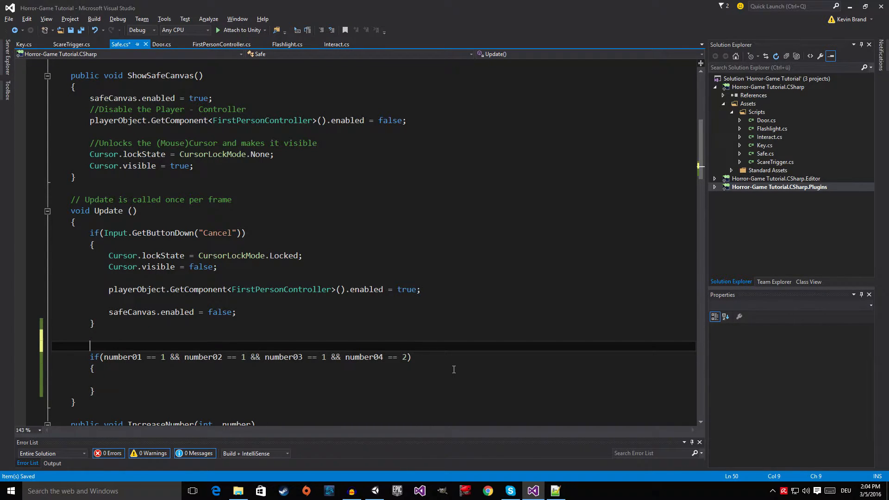
Type '//Checks if we put in the right numbers. Code 1112' above the if statement
type("//Chesh")
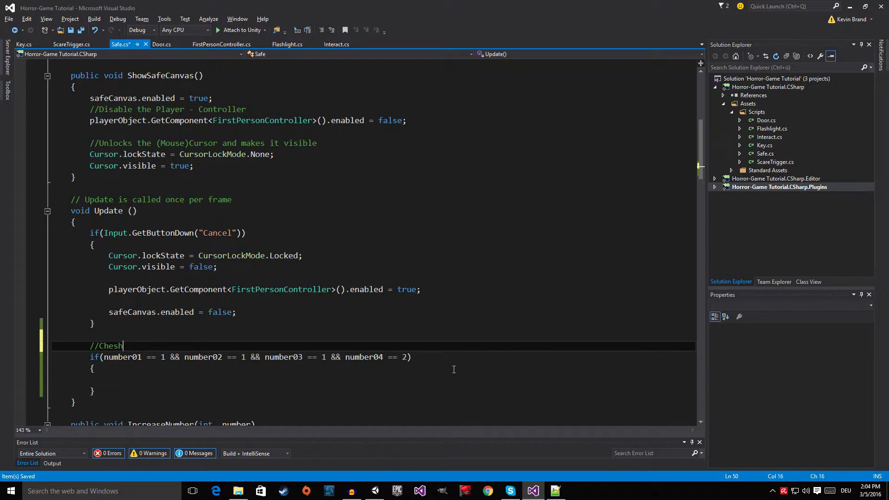
type("s if we")
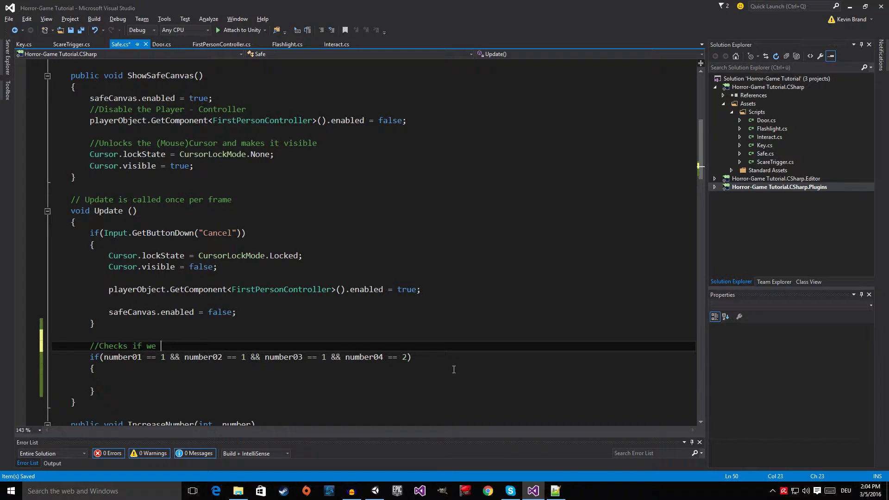
type("put in the right n")
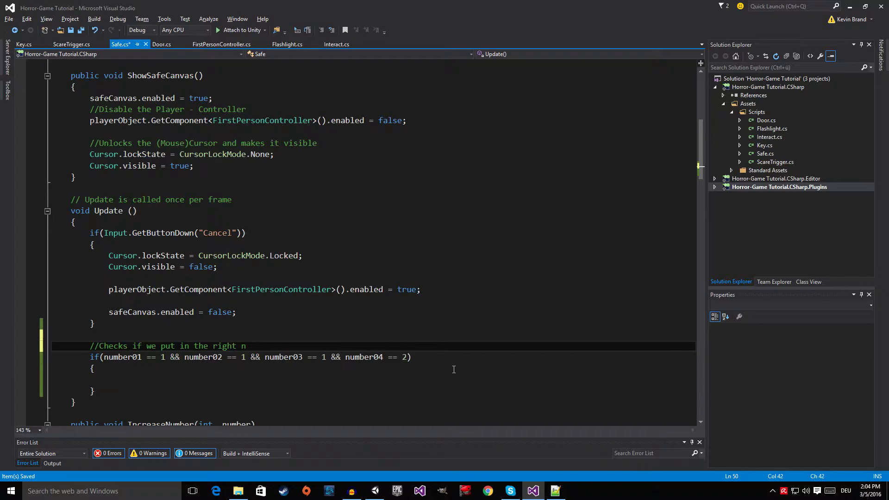
type("umbers")
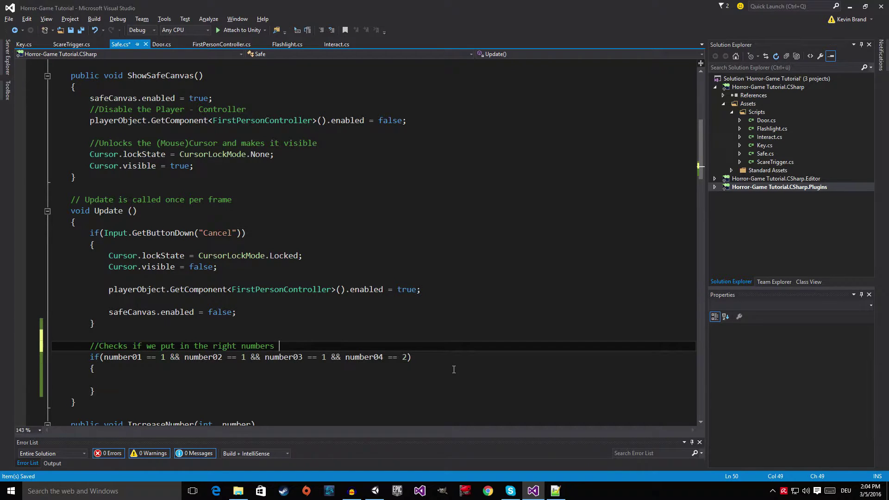
type(".")
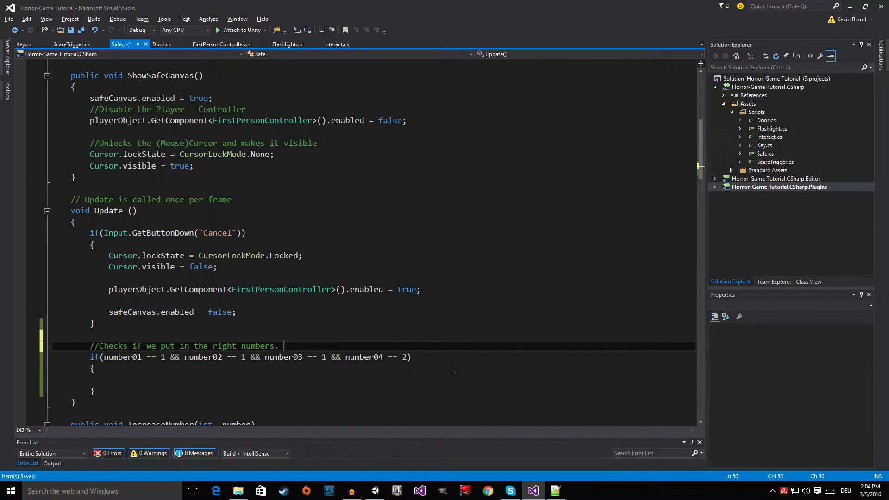
type("Code")
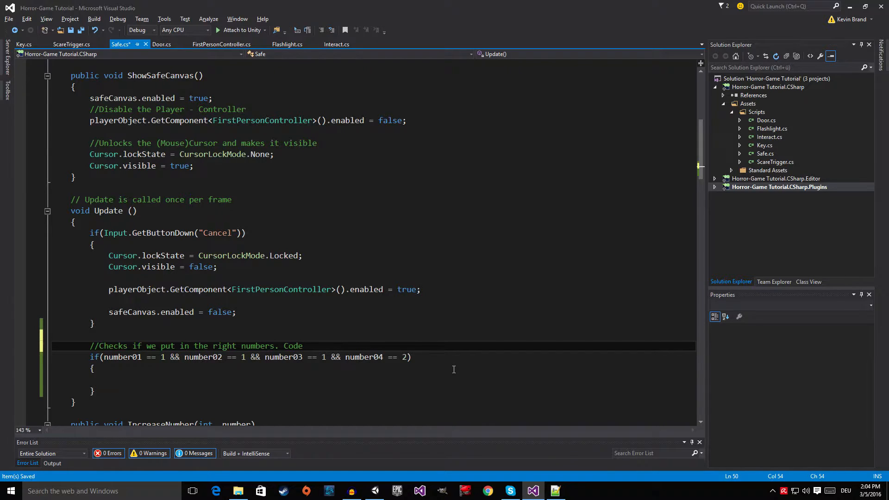
type("1112")
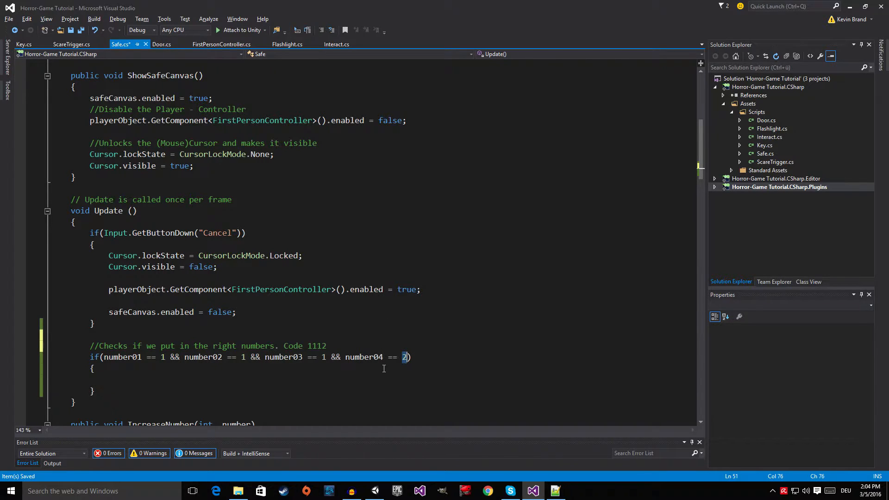
mouse_move(593, 295)
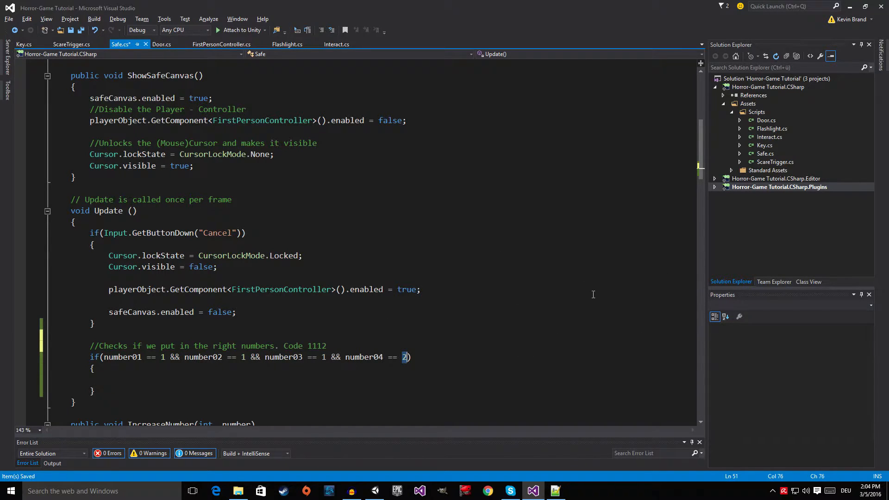
mouse_move(130, 393)
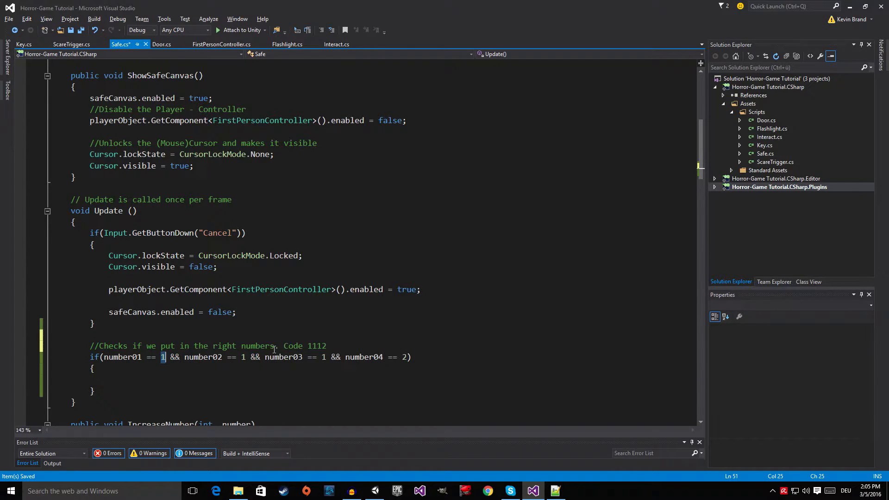
mouse_move(272, 361)
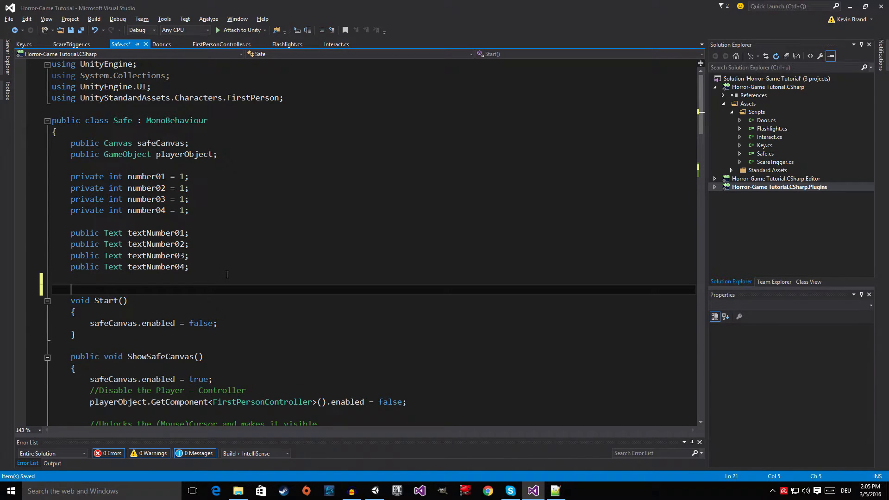
Declare a public bool opned field in Safe.cs
type("pub")
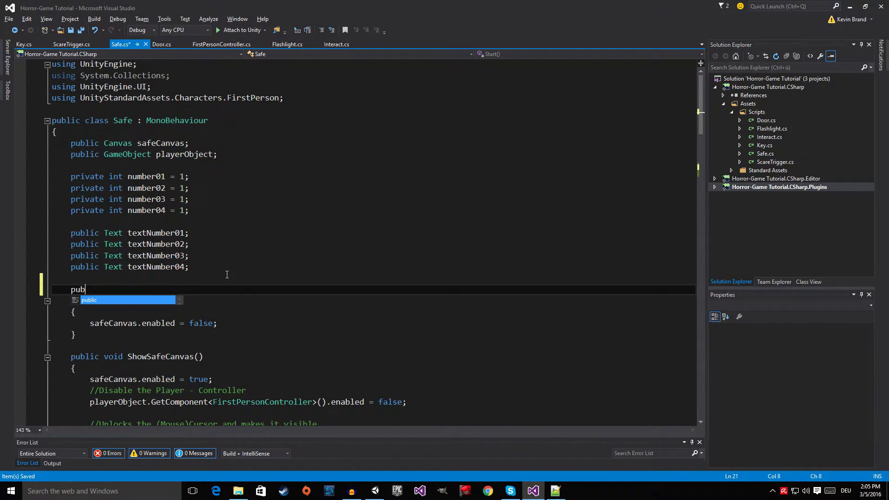
type("lic bool opned")
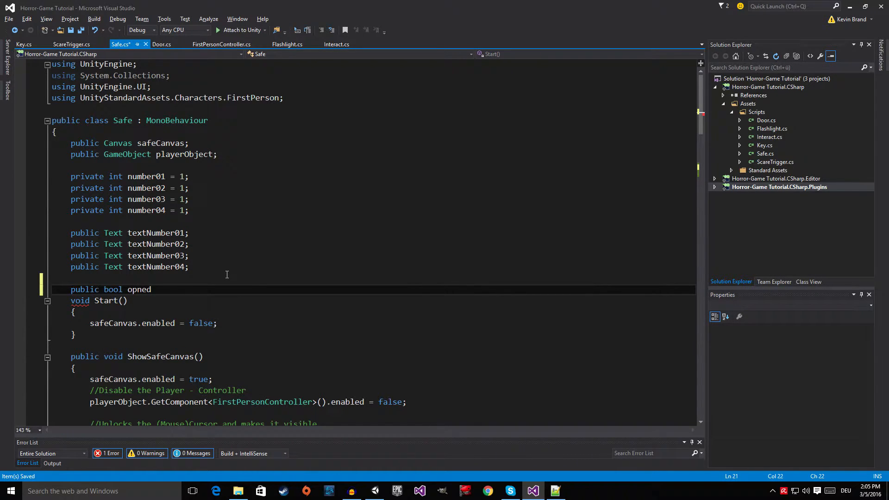
type(";")
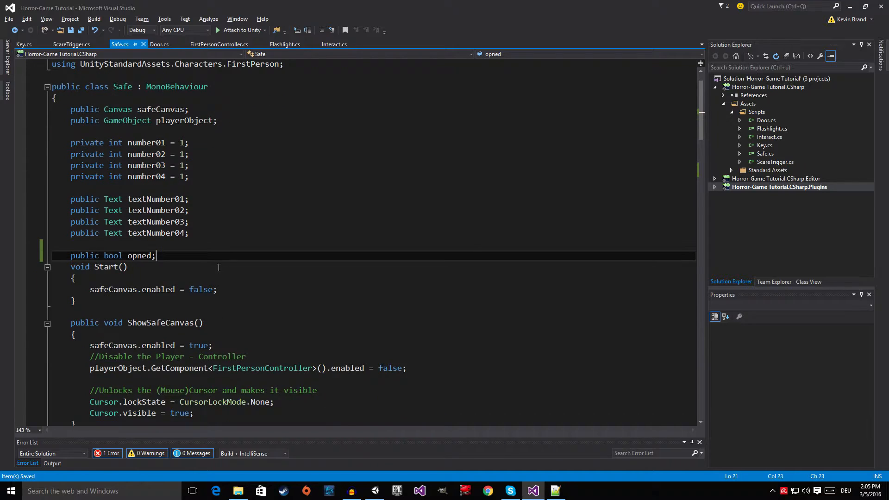
key("Enter")
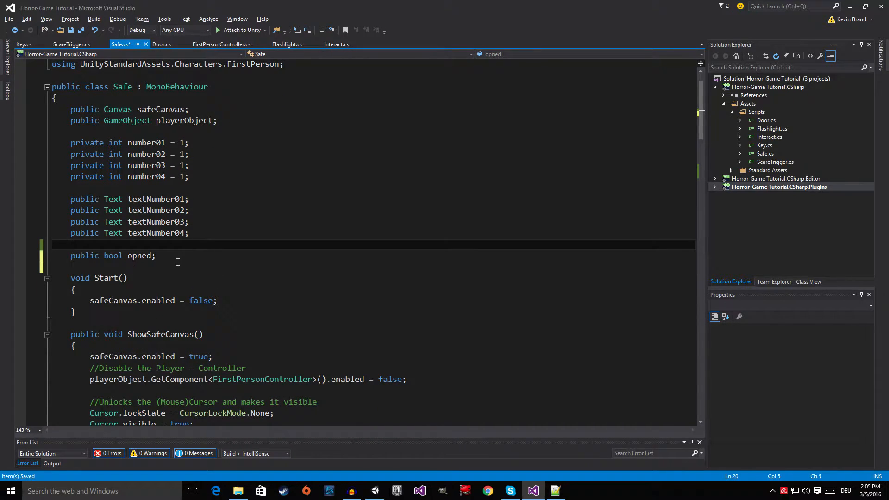
Set the field to true inside the 1112 check and rename opned to opened
scroll("down", 3)
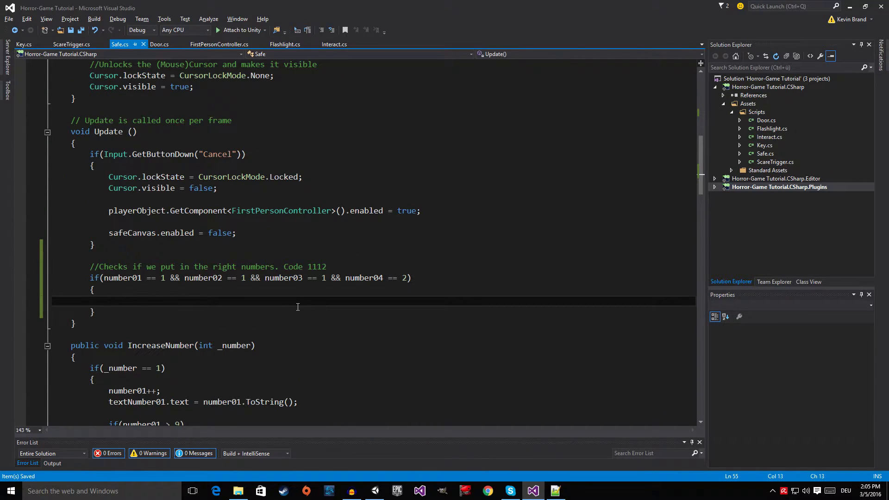
type("opned =")
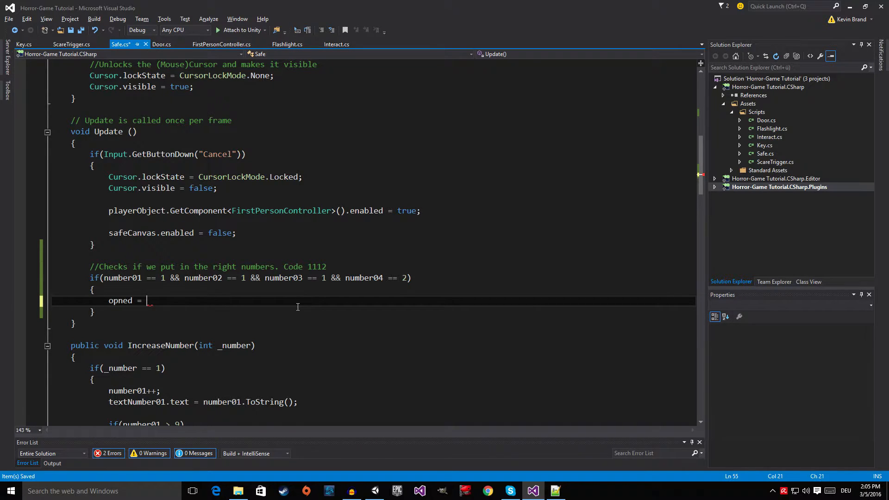
type("true;")
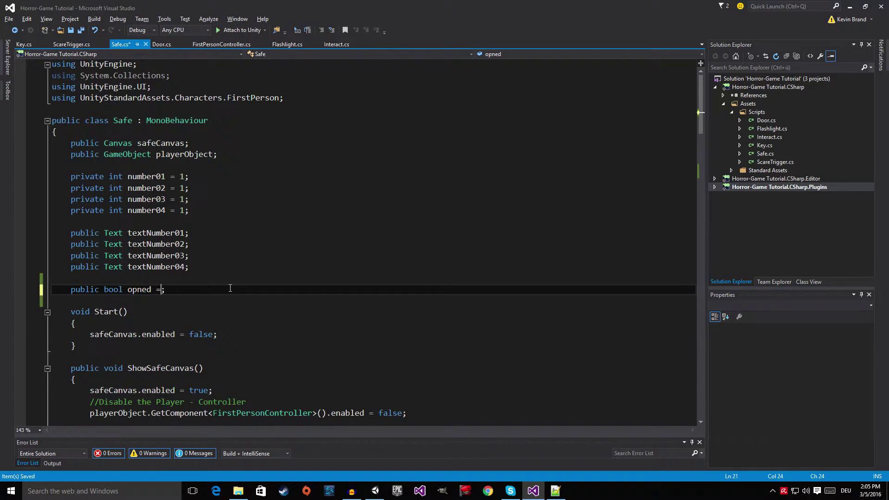
key("BackSpace")
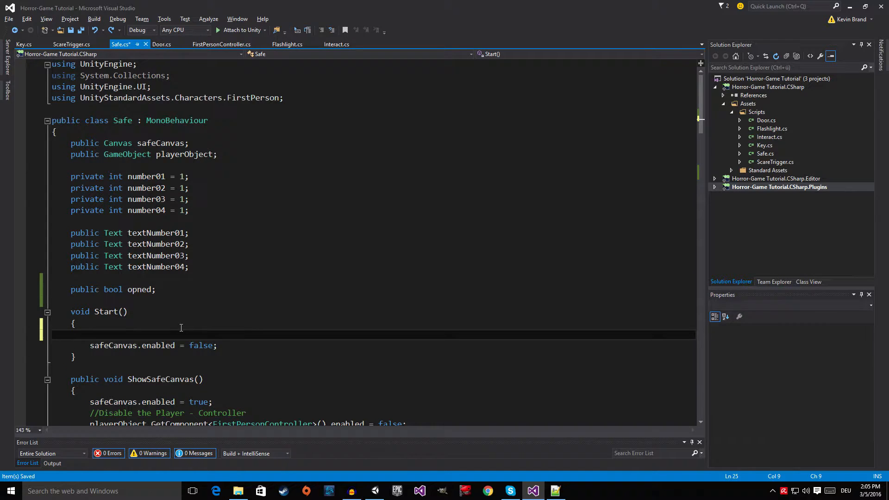
mouse_move(139, 289)
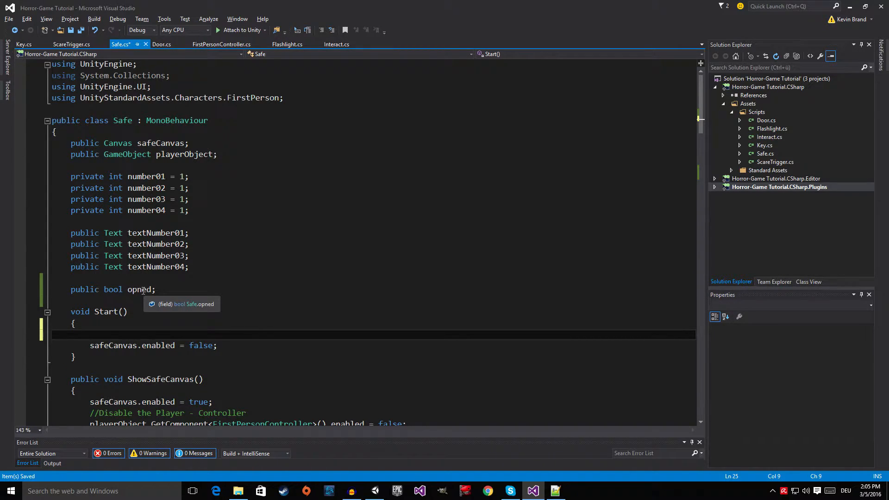
double_click(139, 289)
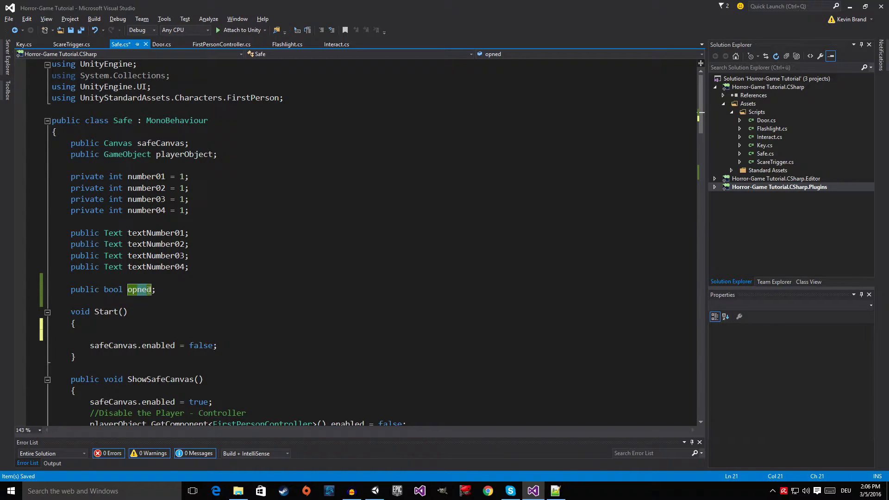
key("Backspace")
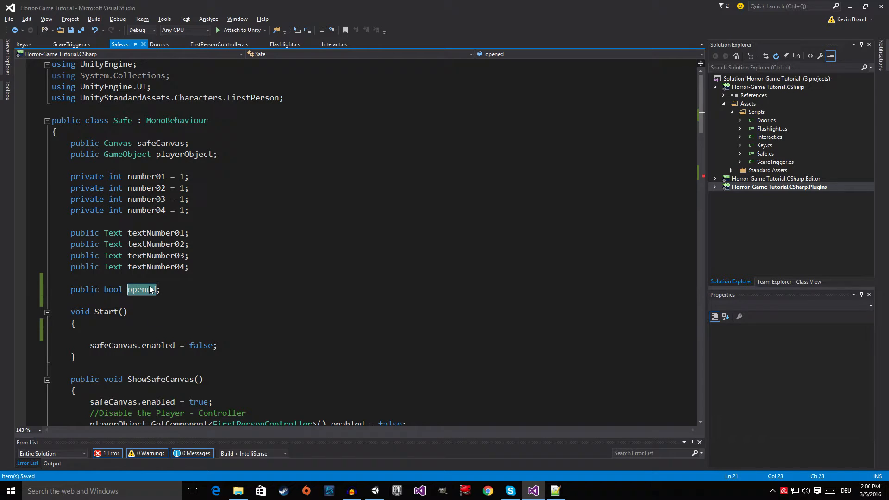
Add opened = false; inside Start()
scroll("down", 3)
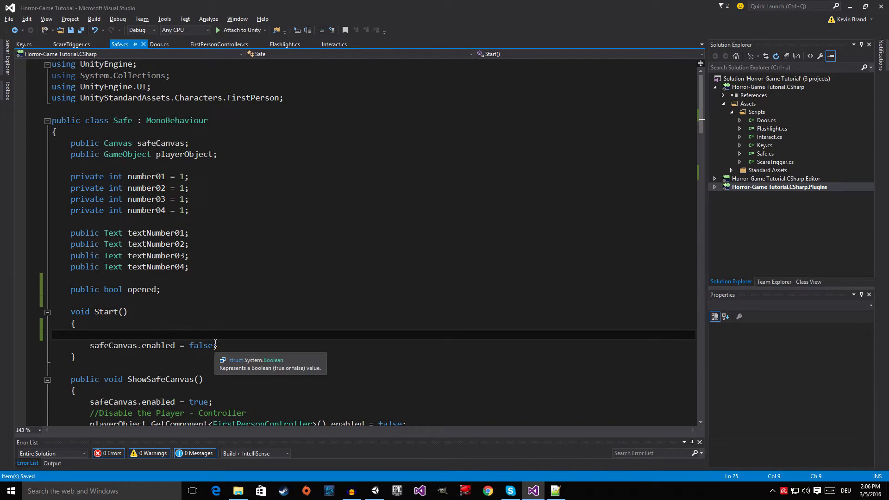
type("opne")
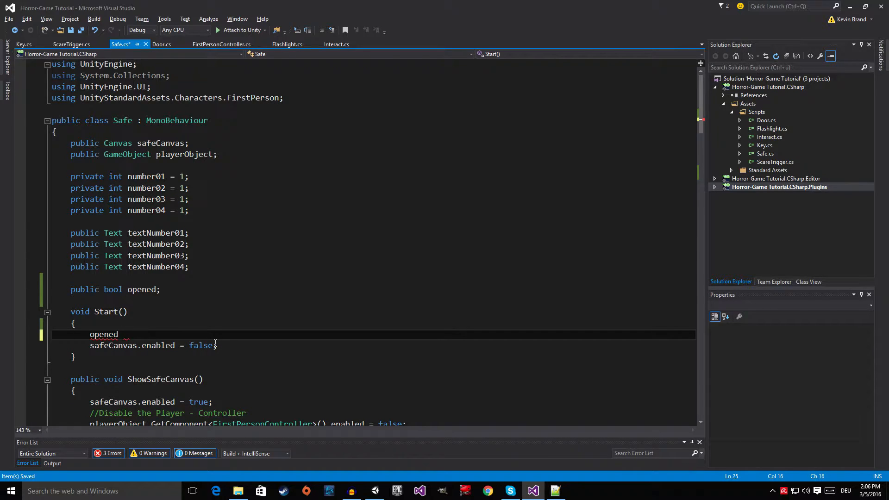
type("= false;")
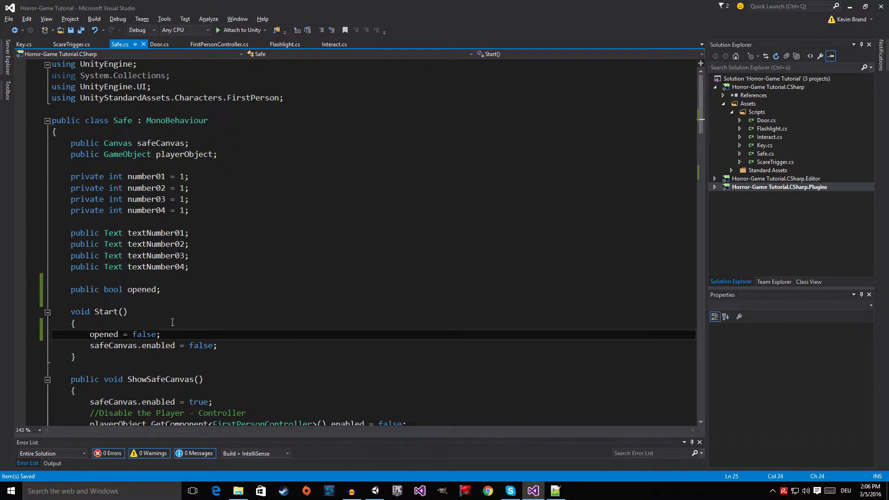
scroll("down", 3)
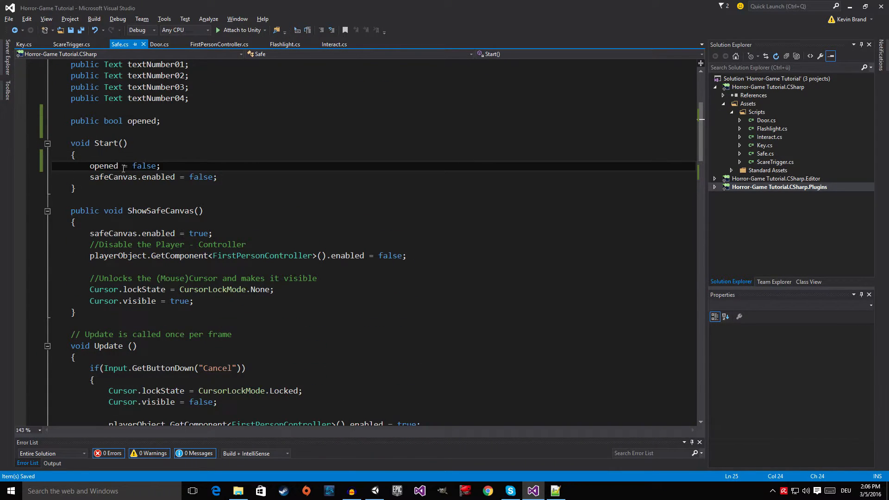
scroll("down", 3)
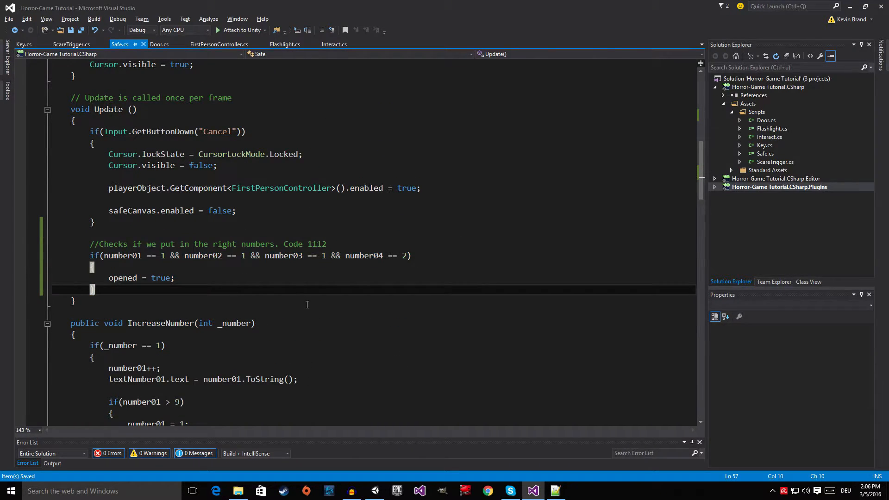
Add an empty if (opened == true) block in Update
type("if")
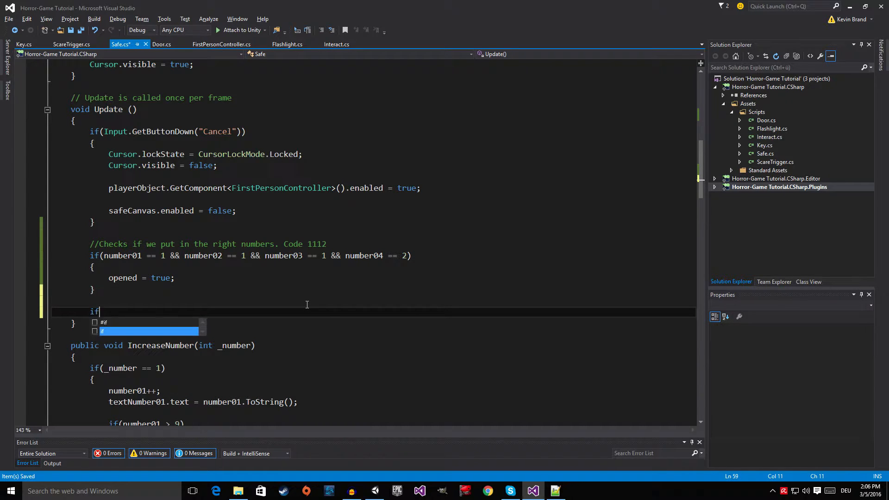
type("(opn")
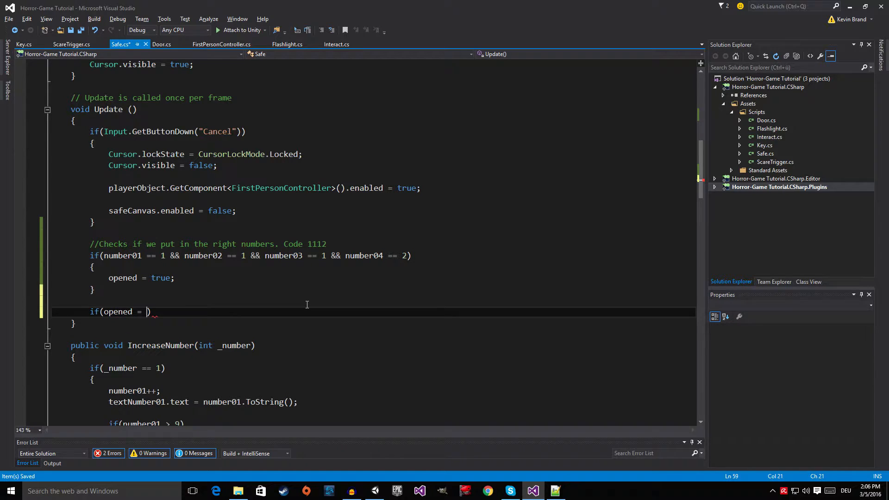
type("=")
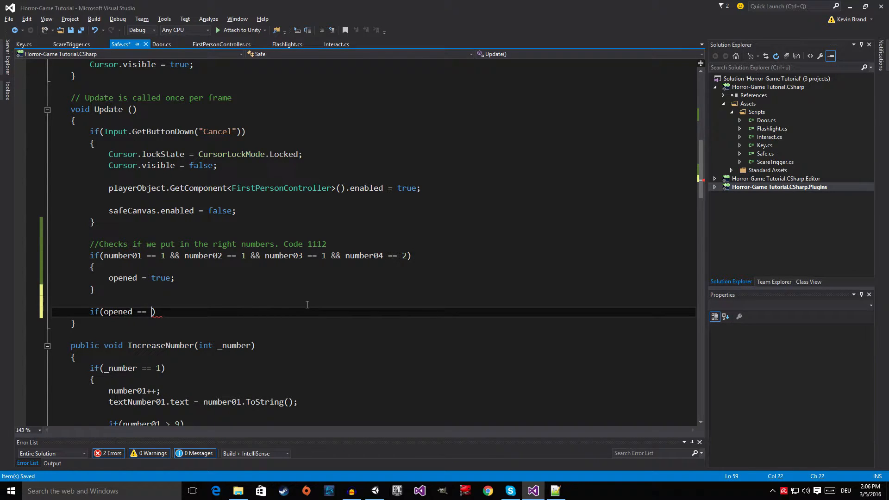
type("true)")
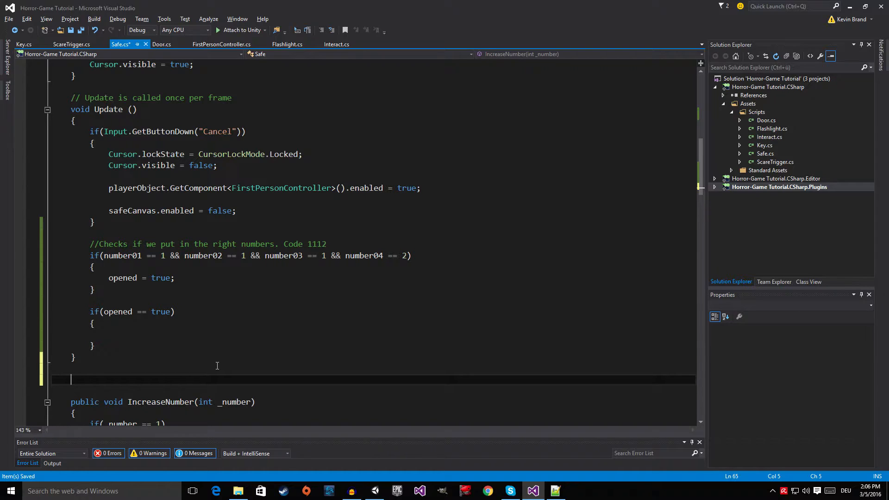
Declare an empty public void UnlockSafe() method below Update
type("publ")
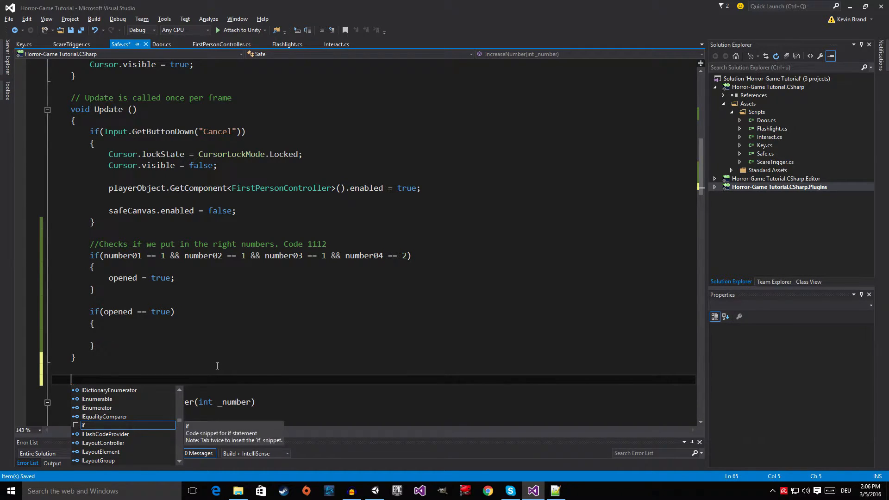
type("void")
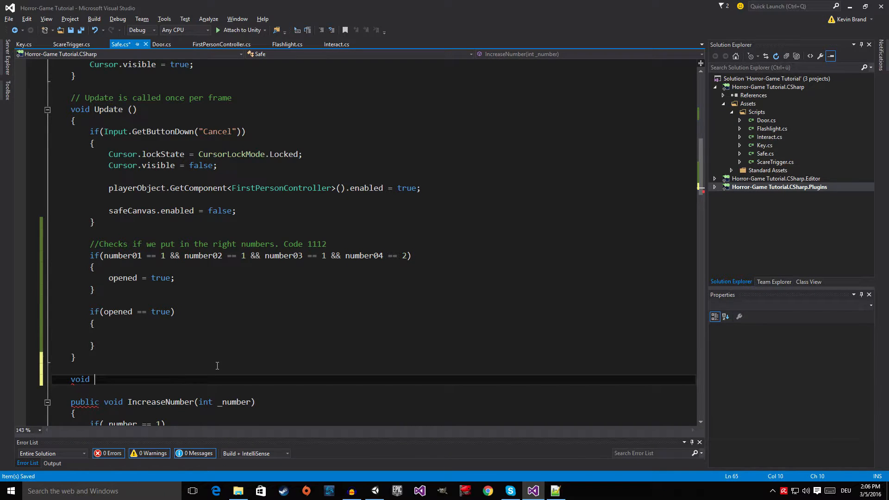
type("Unlock")
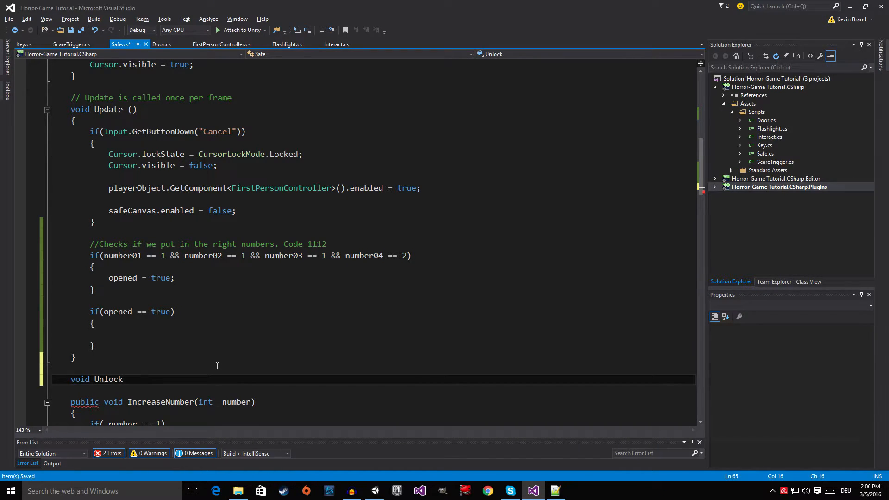
type("Safe()")
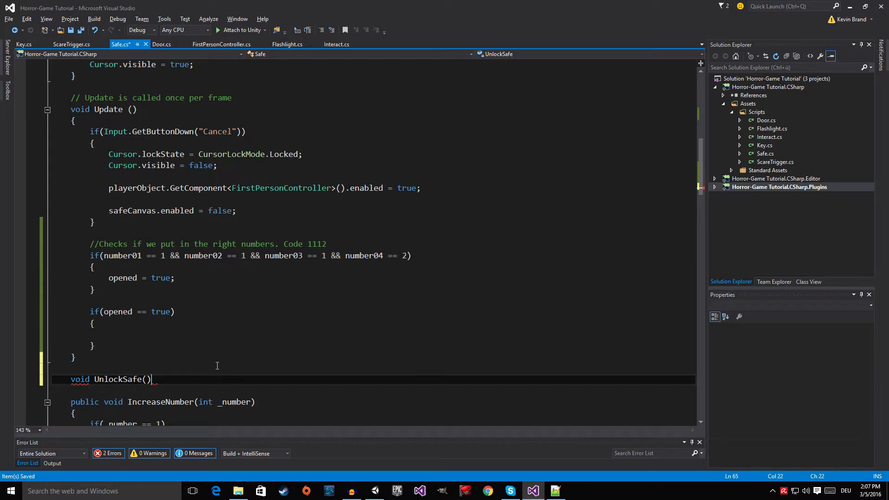
type("{")
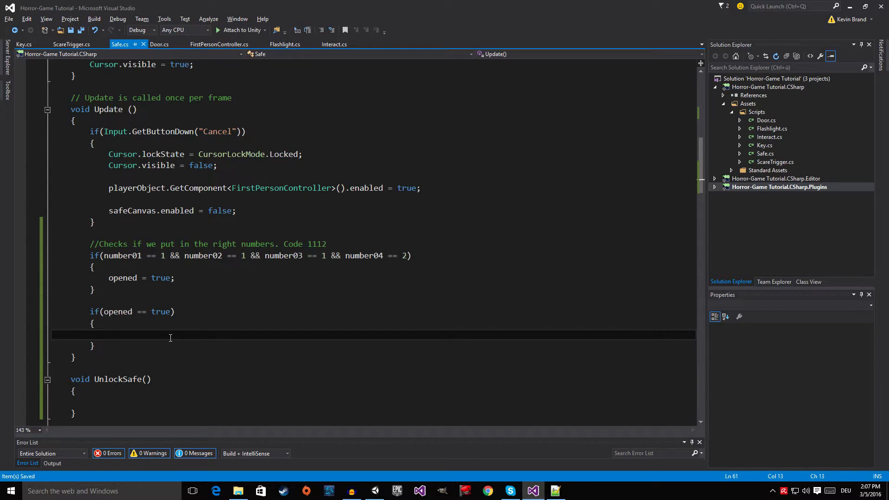
Call UnlockSafe(); inside the opened == true block
type("Un")
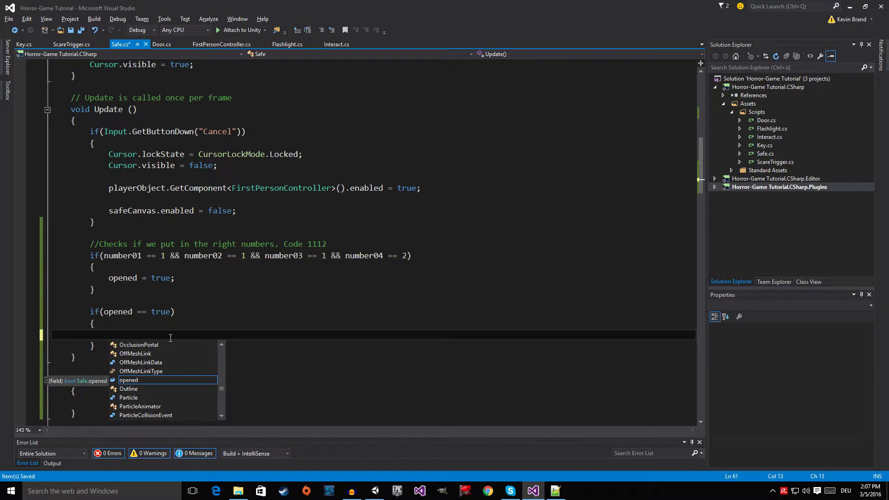
type("Un")
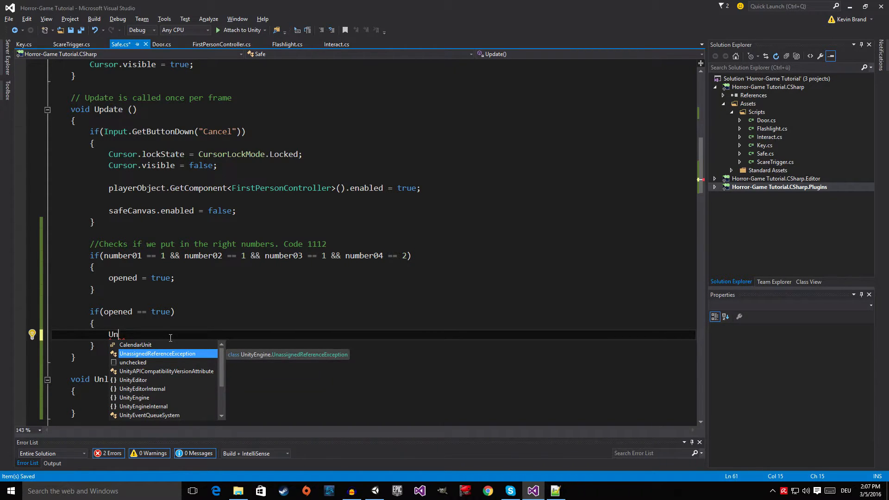
type("lockSafe()")
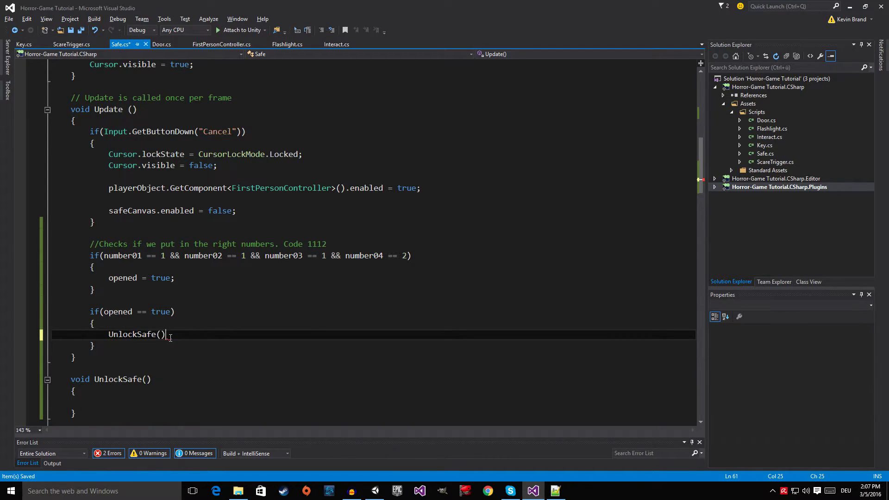
type(";")
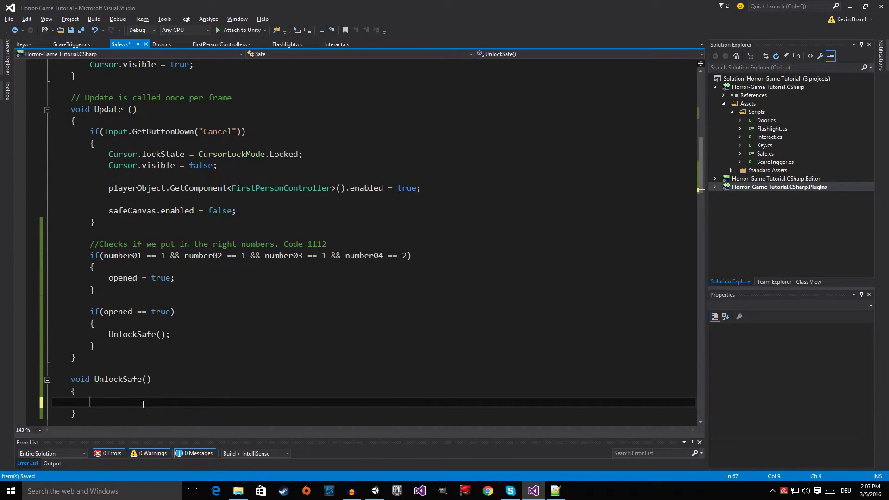
Add an '//Open the safe' comment inside UnlockSafe
type("//Open the")
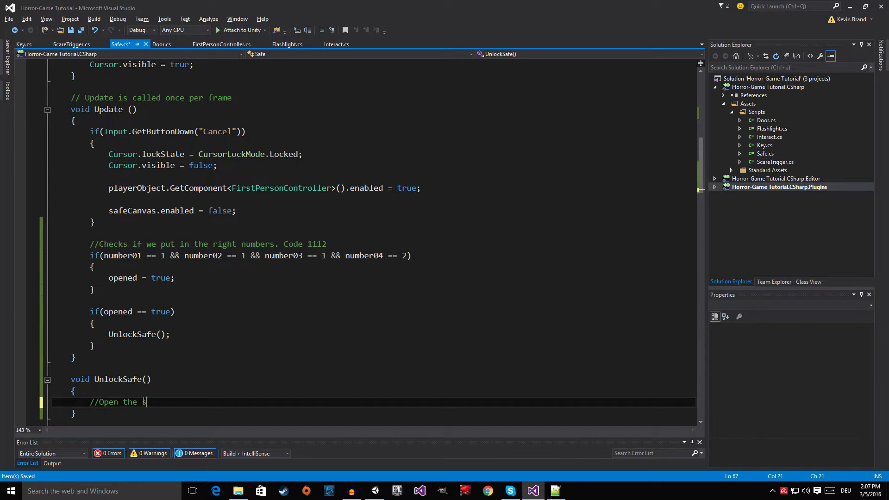
type("safe")
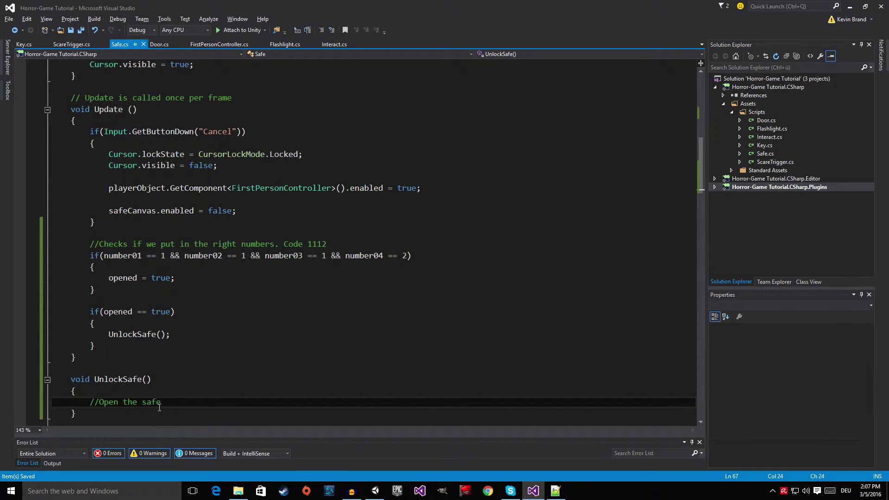
scroll("down", 3)
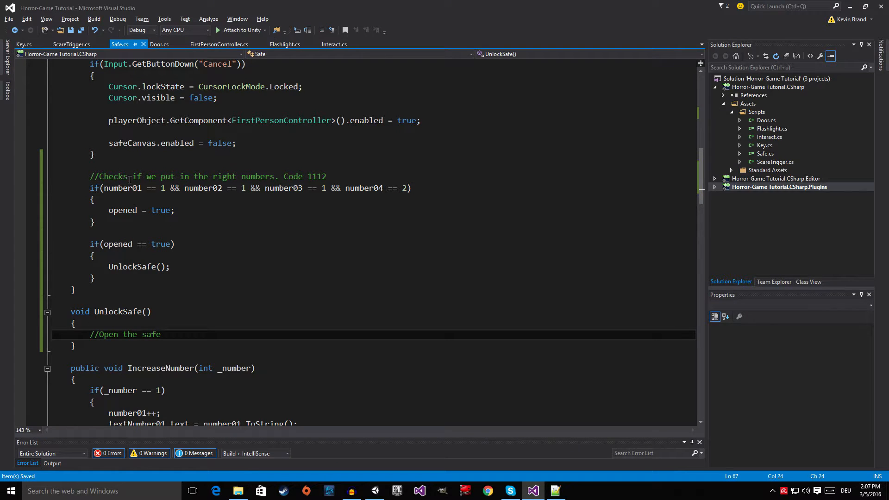
left_click(159, 44)
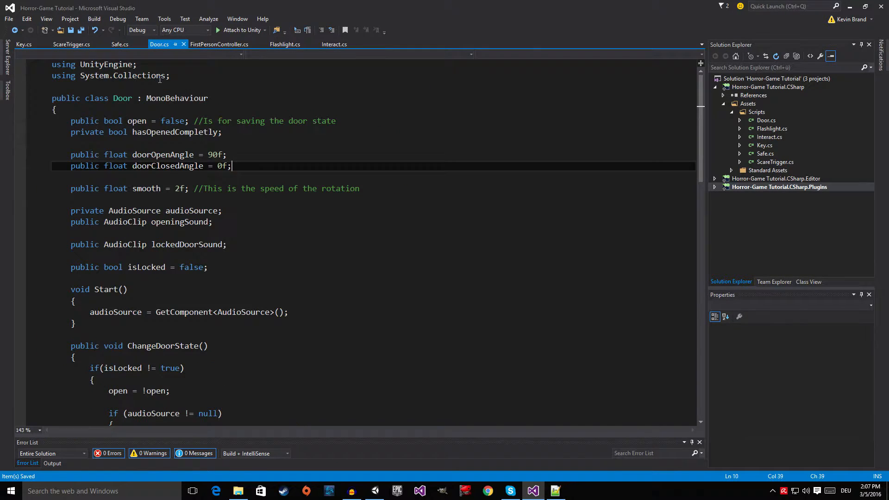
scroll("down", 3)
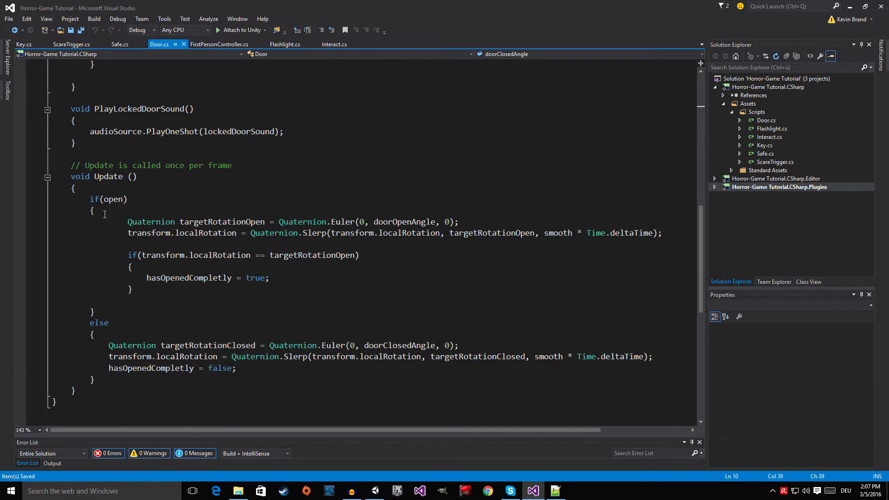
scroll("down", 3)
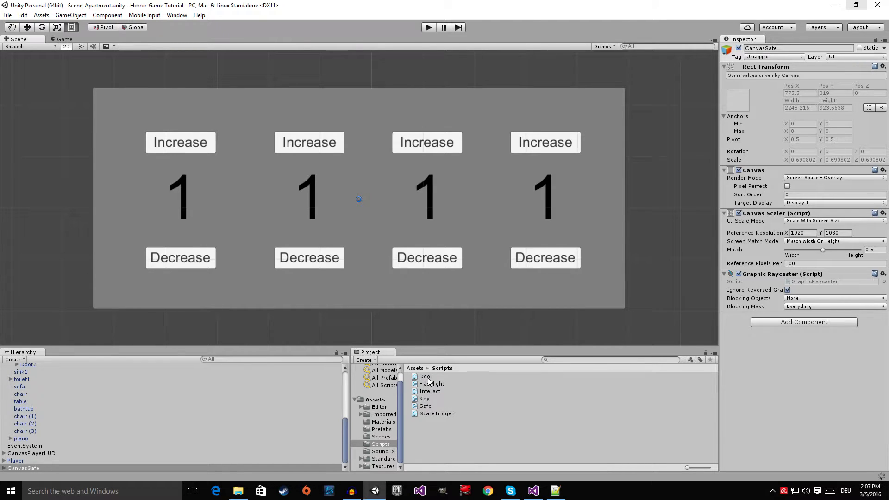
left_click(533, 490)
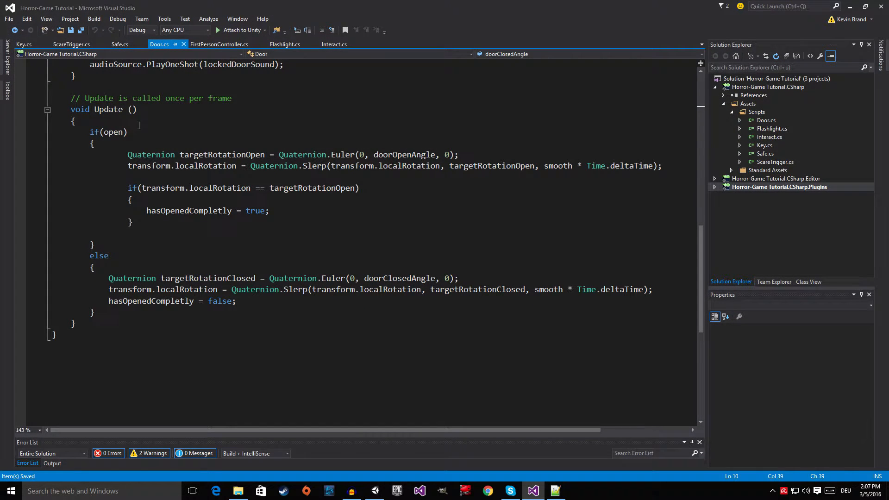
double_click(150, 154)
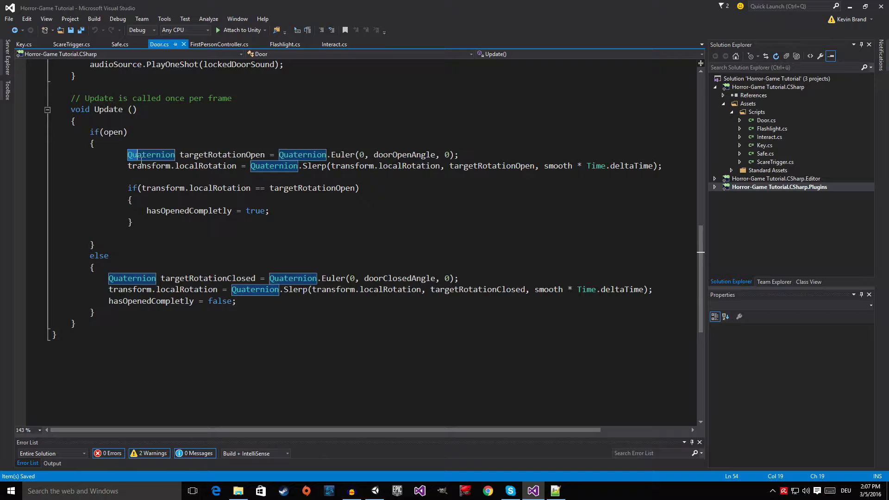
left_click_drag(128, 155, 275, 223)
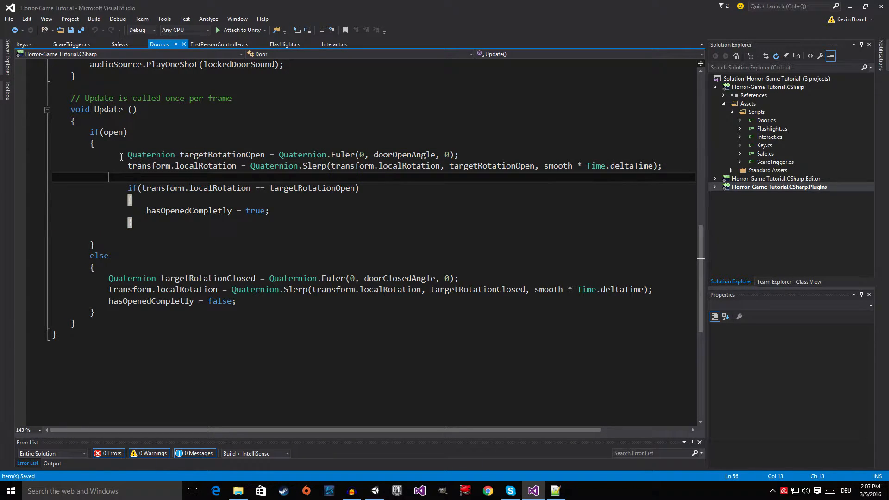
left_click_drag(127, 154, 653, 166)
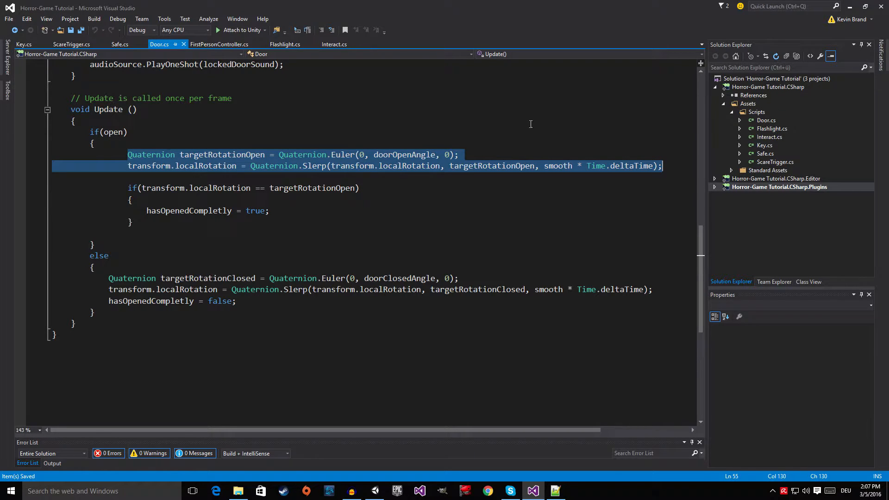
left_click(122, 44)
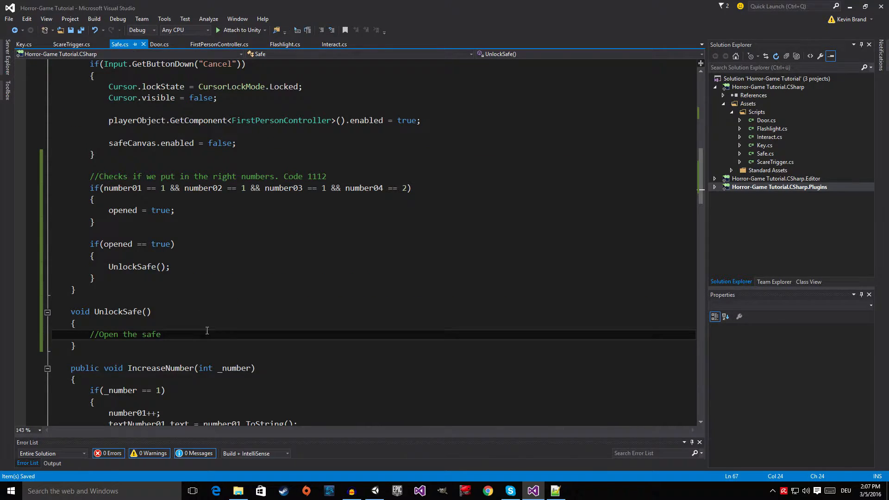
Paste Quaternion targetRotationOpen = Quaternion.Euler(0, doorOpenAngle, 0); into UnlockSafe
type("Quaternion targetRotationOpen = Quaternion.Euler(0, doorOpenAngle, 0);")
type("transform.localRotation = Quaternion.Slerp(transform.localRotation, targetRotationOpen, smooth * Time.deltaTime);")
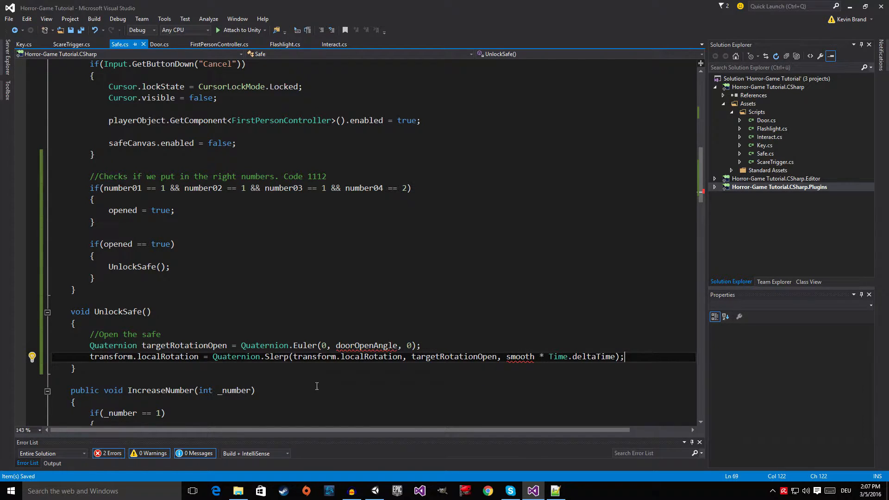
mouse_move(350, 365)
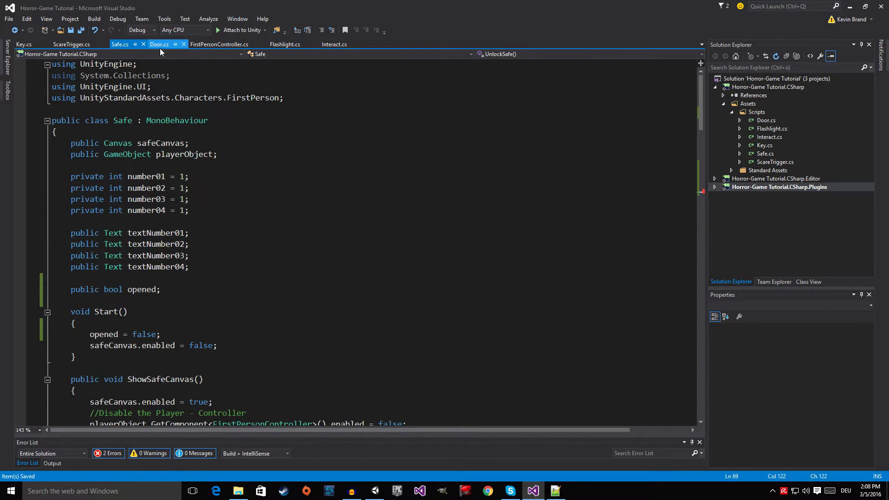
Copy from Door.cs and declare public float doorOpenAngle = 90f; after opened
left_click(159, 44)
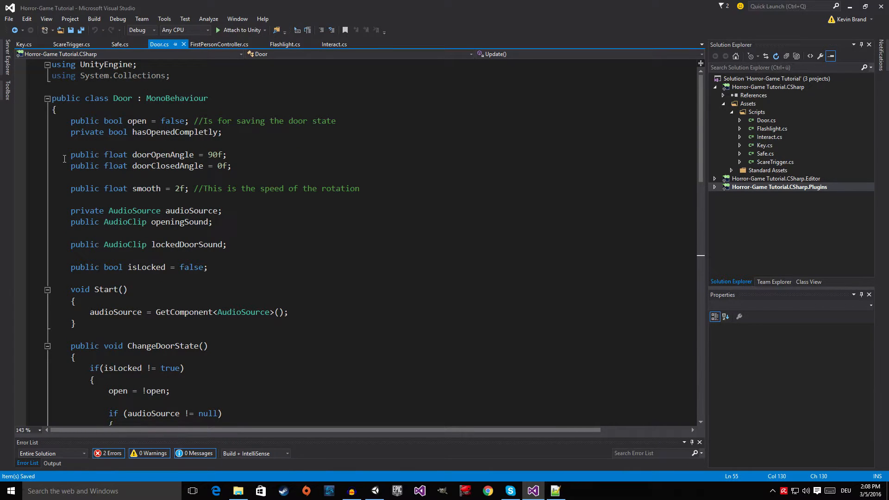
mouse_move(70, 166)
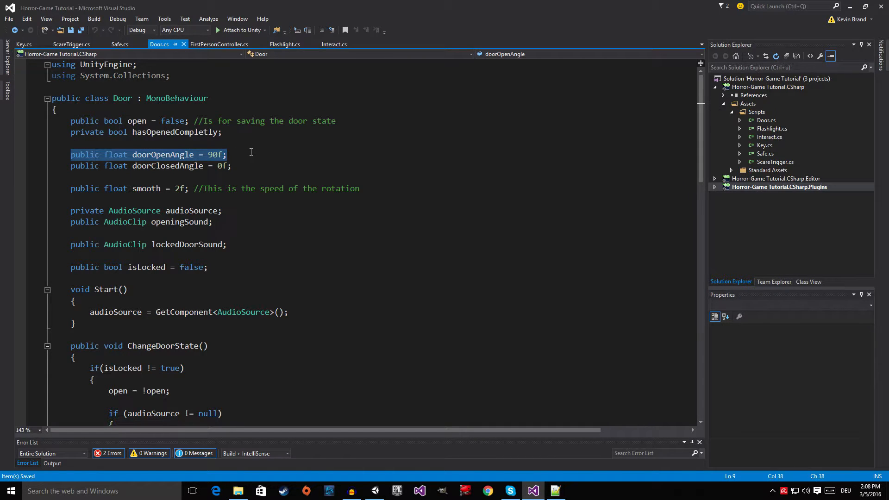
left_click(120, 43)
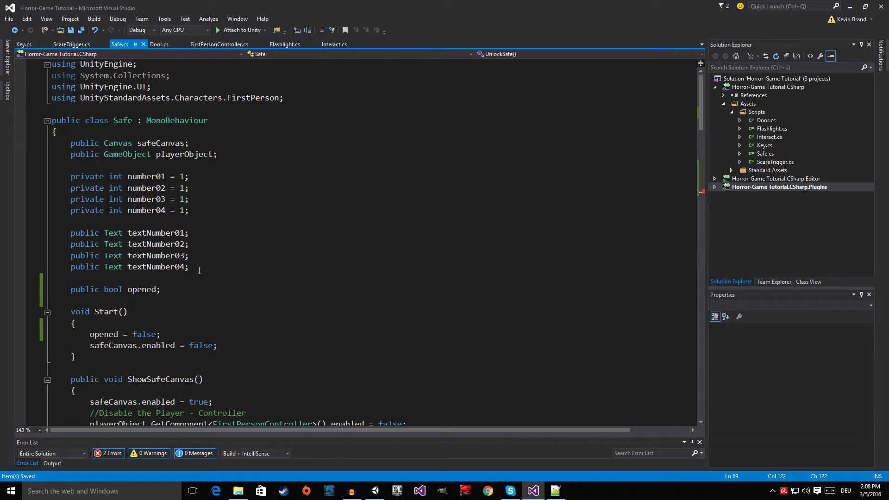
left_click(135, 290)
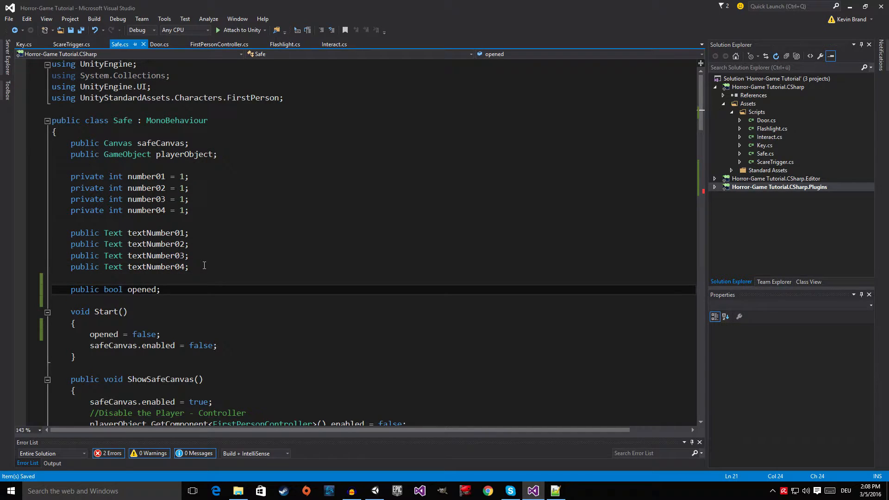
type("public float doorOpenAngle = 90f;")
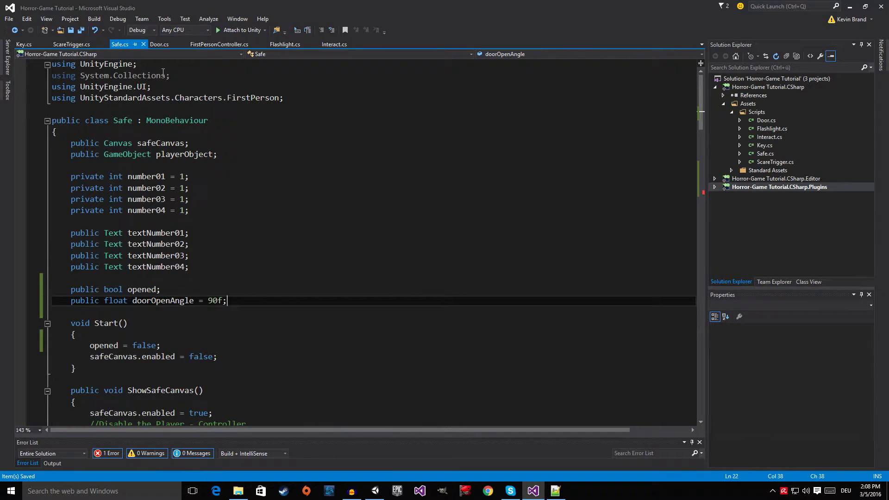
Bring over public float smooth = 2f; from Door.cs into Safe's fields
left_click(160, 44)
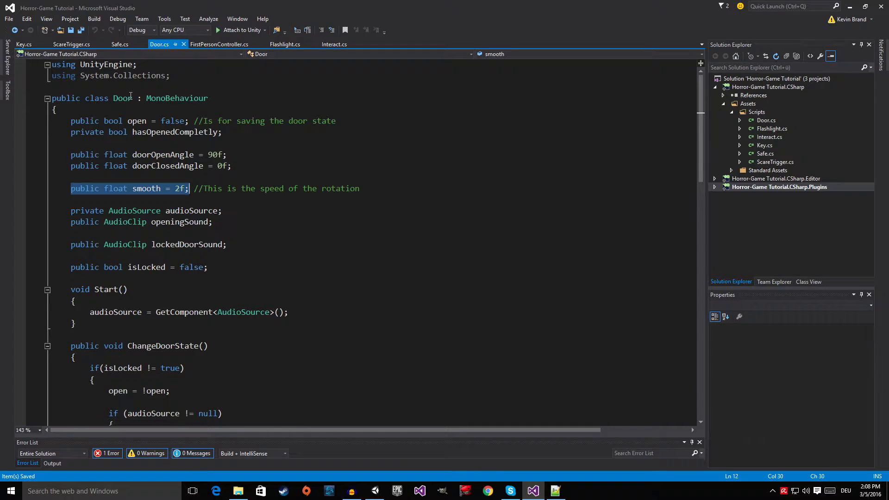
left_click(123, 44)
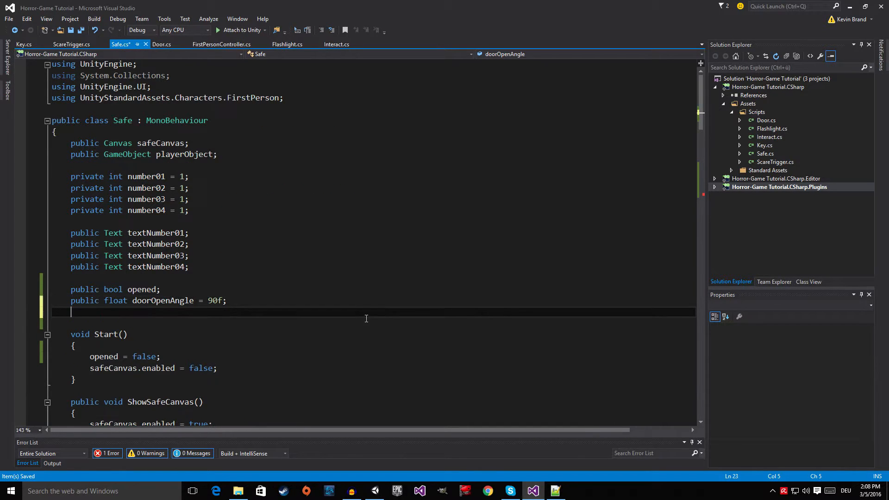
type("public float smooth = 2f;")
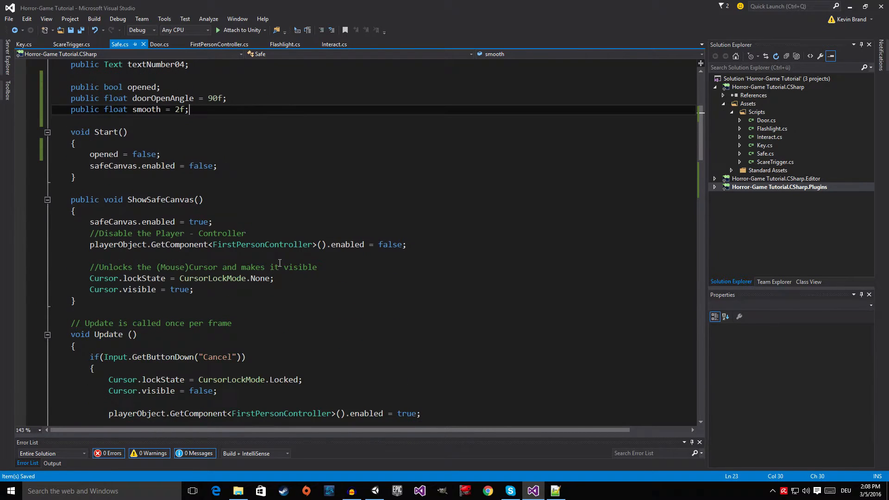
scroll("down", 3)
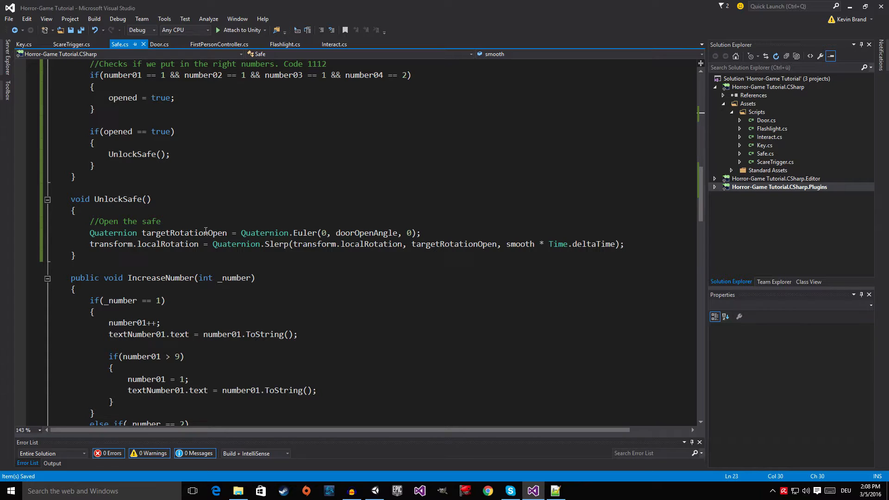
mouse_move(850, 6)
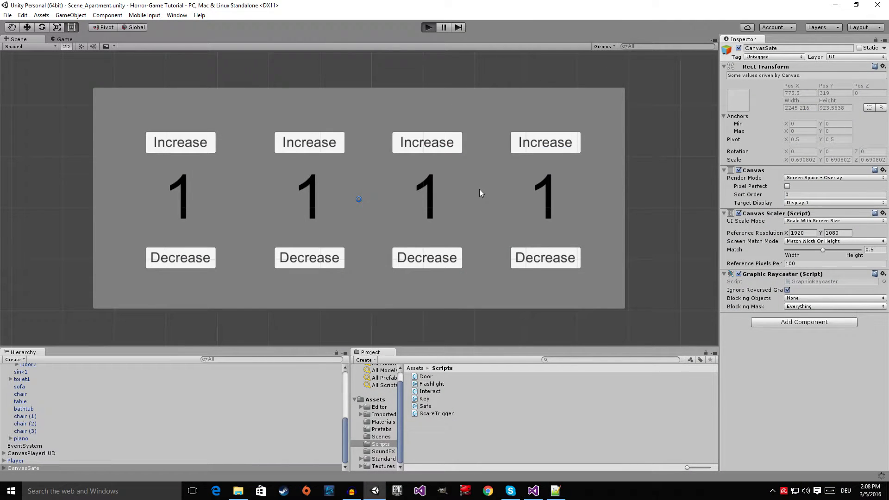
mouse_move(462, 206)
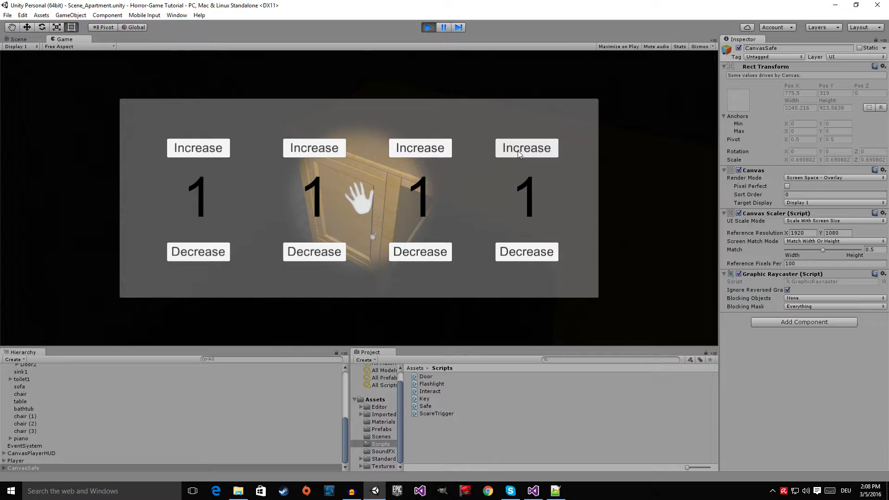
left_click(526, 148)
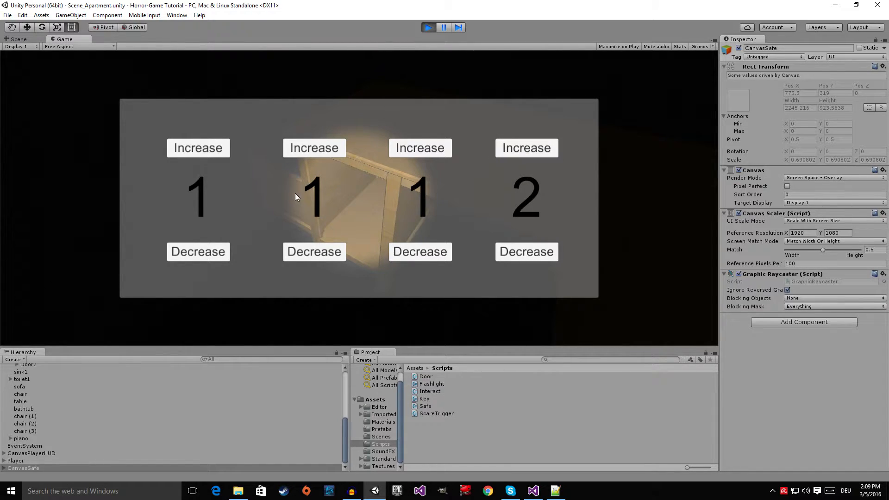
mouse_move(288, 116)
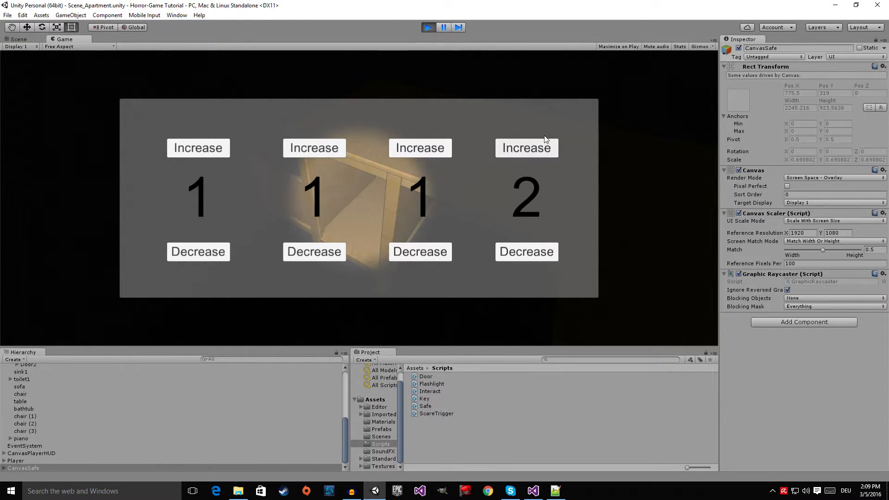
mouse_move(606, 159)
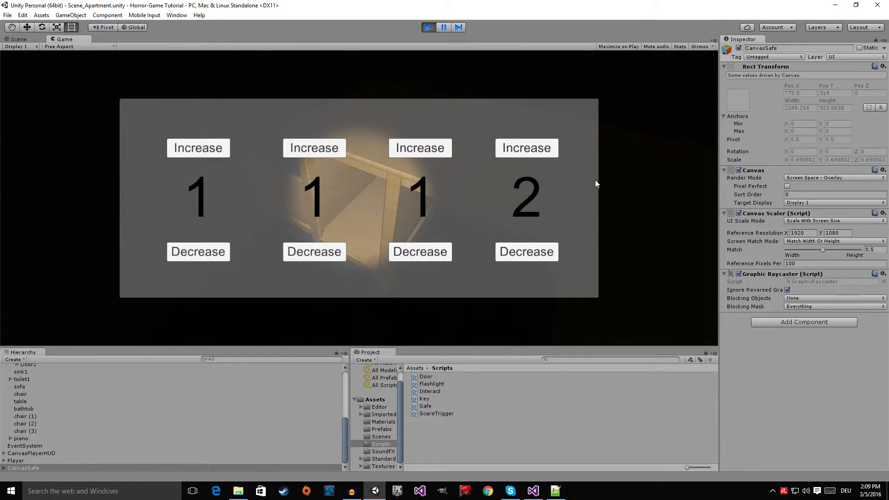
left_click(428, 27)
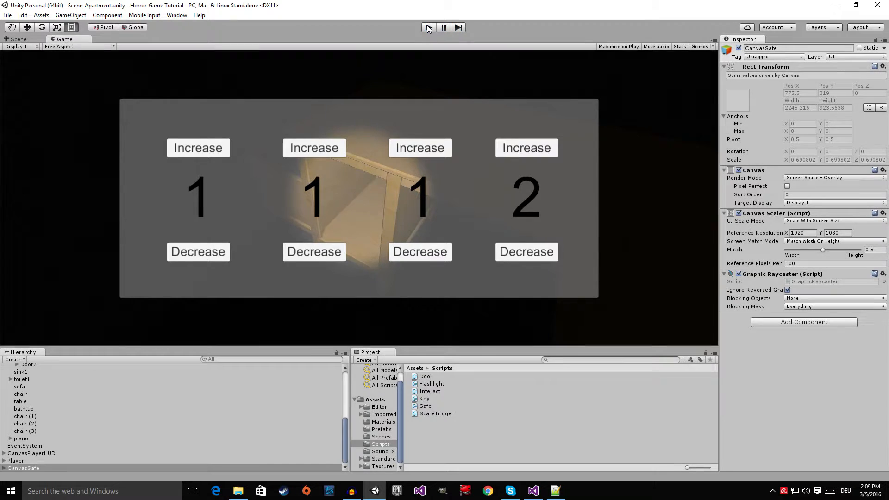
left_click(428, 27)
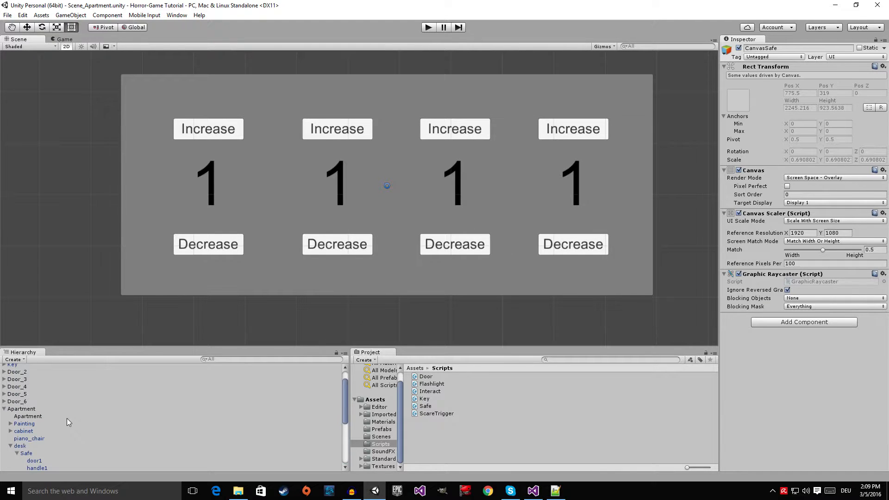
Select Safe, flip handles global then local, and reset Rotation Z to 0
scroll("down", 3)
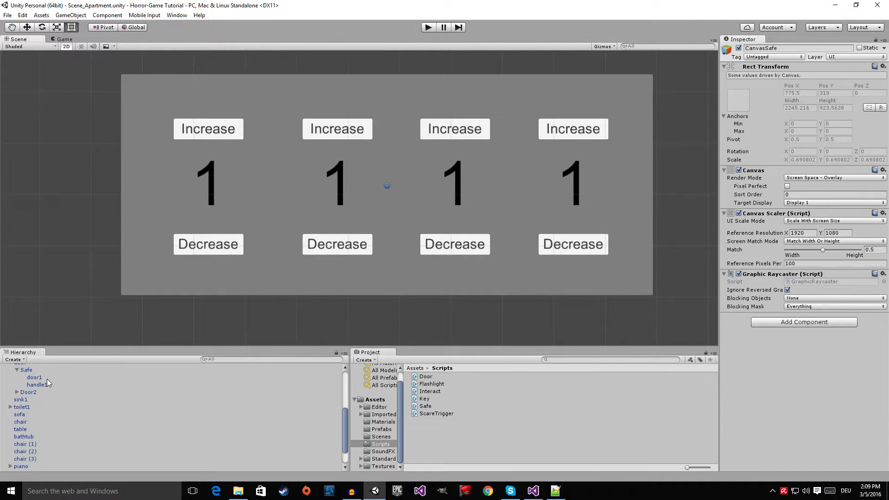
left_click(27, 370)
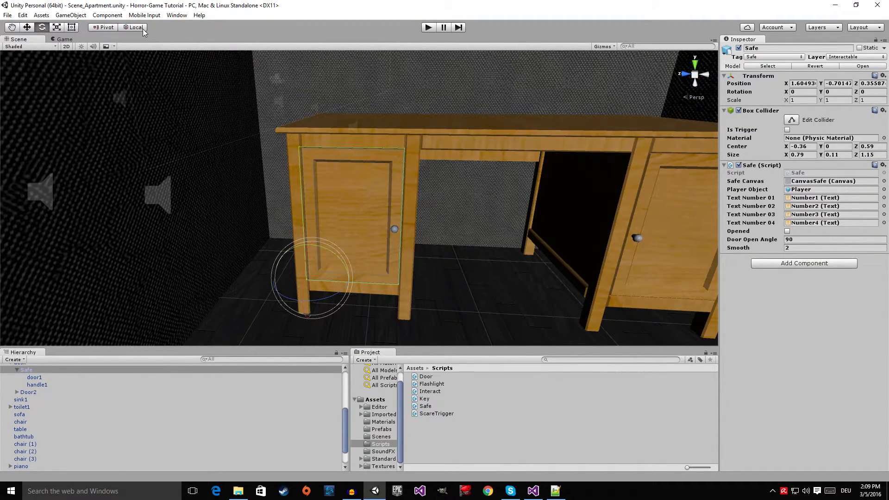
left_click(139, 29)
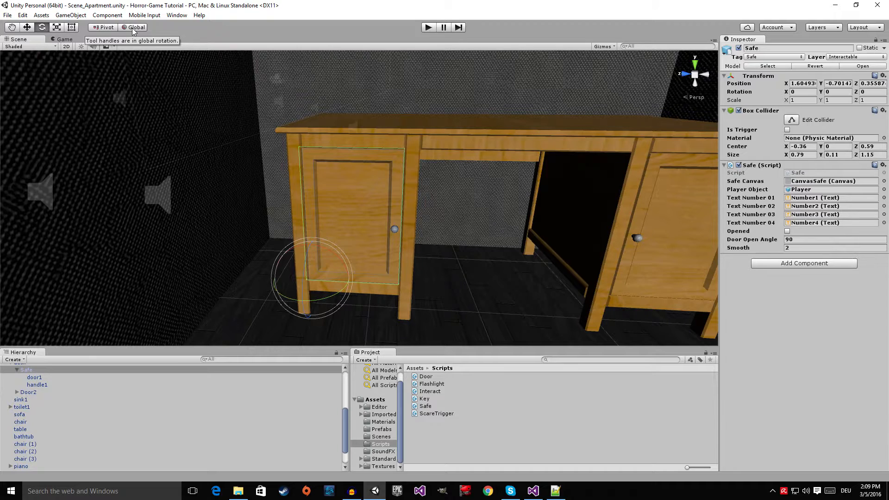
left_click(136, 27)
type("9")
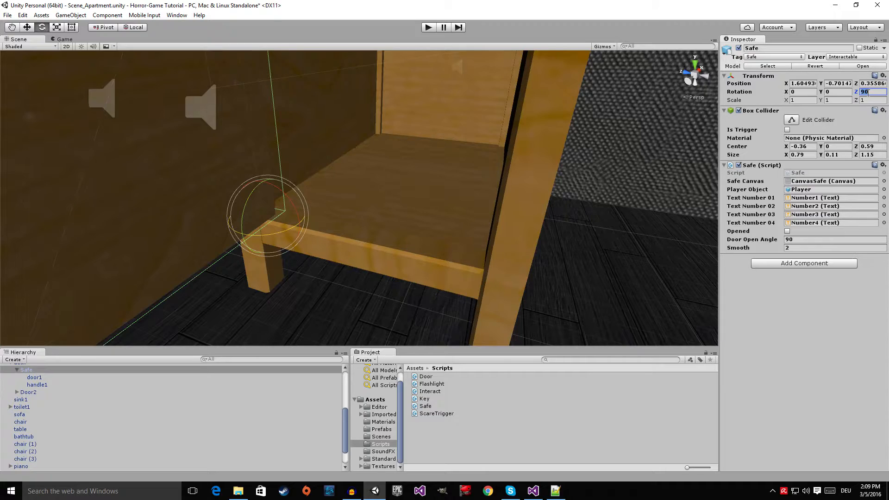
type("0, doorOpenAngle, 0);")
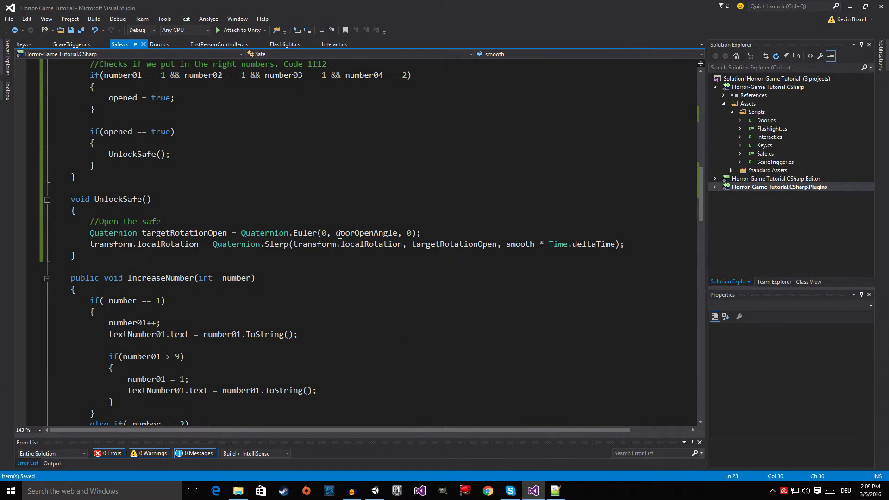
Change UnlockSafe's door rotation to Quaternion.Euler(0, 0, doorOpenAngle)
double_click(367, 233)
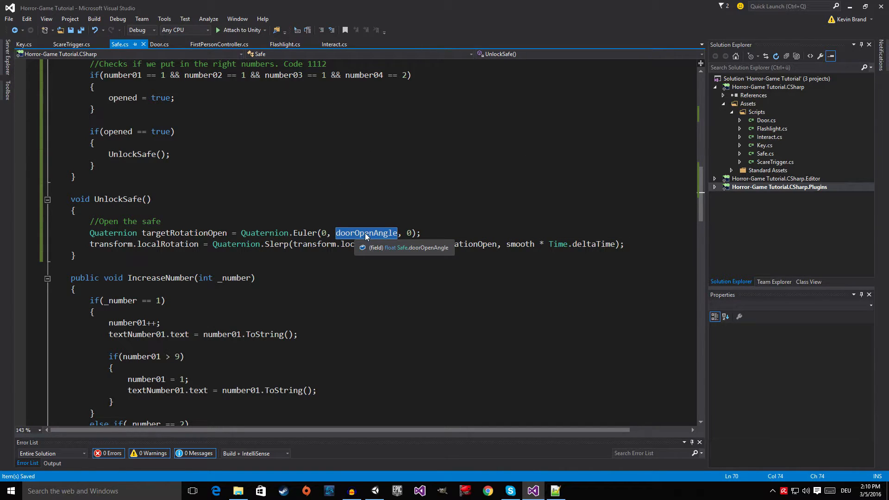
type("0")
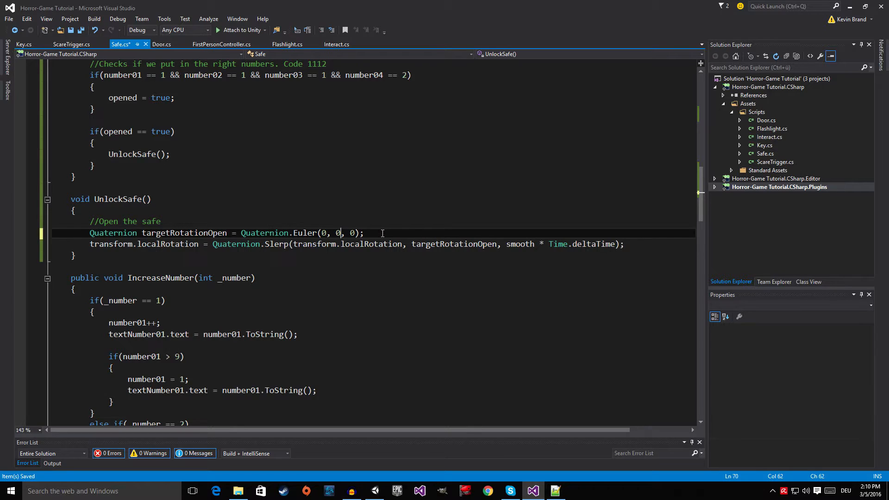
type("doorOpenAngle")
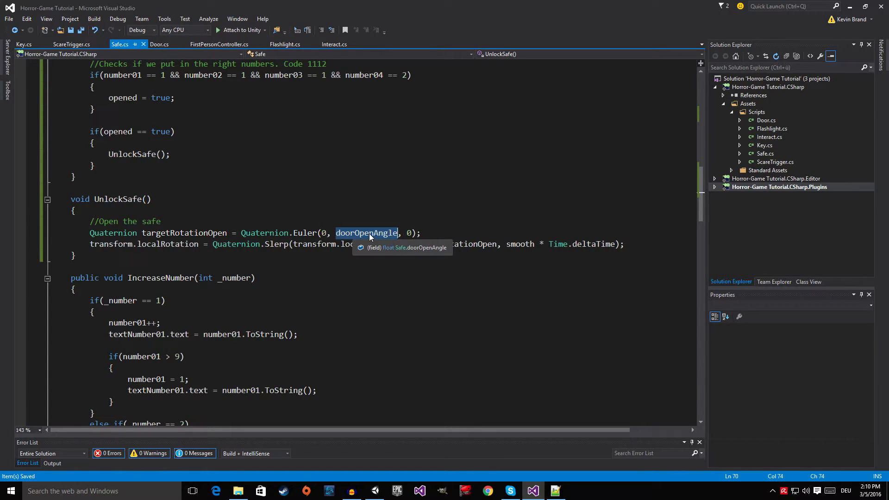
mouse_move(492, 249)
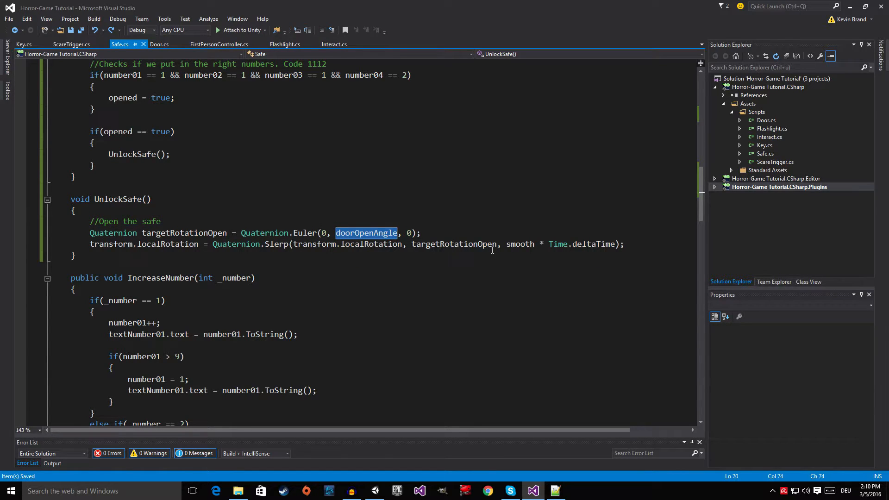
type("0")
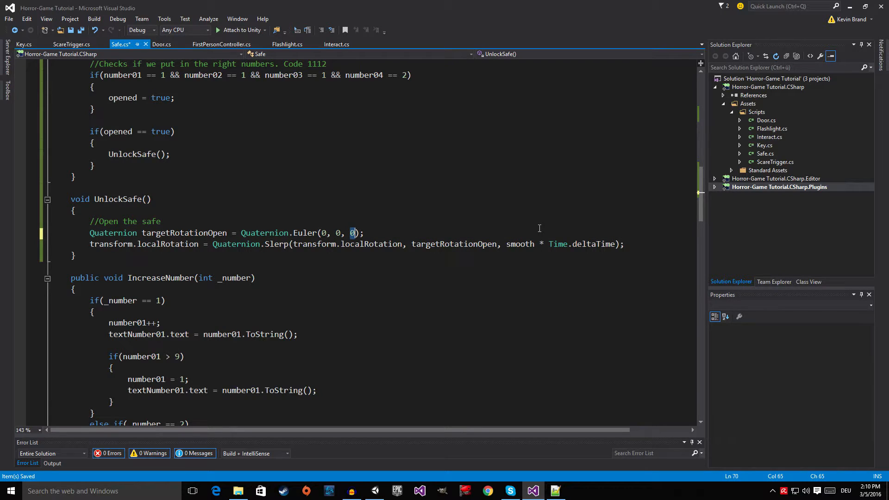
type("doorOpenAngle")
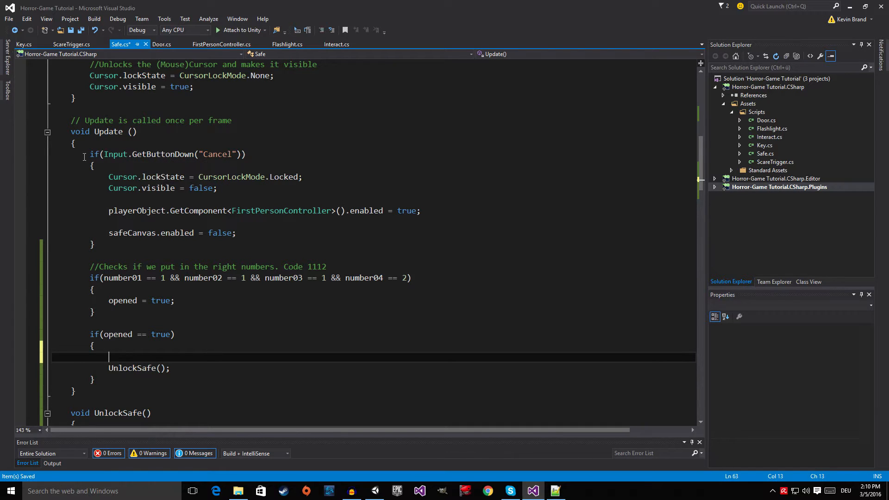
Select the Cancel block's cursor-locking, player-controller and canvas-hiding statements for copying
left_click_drag(90, 154, 95, 245)
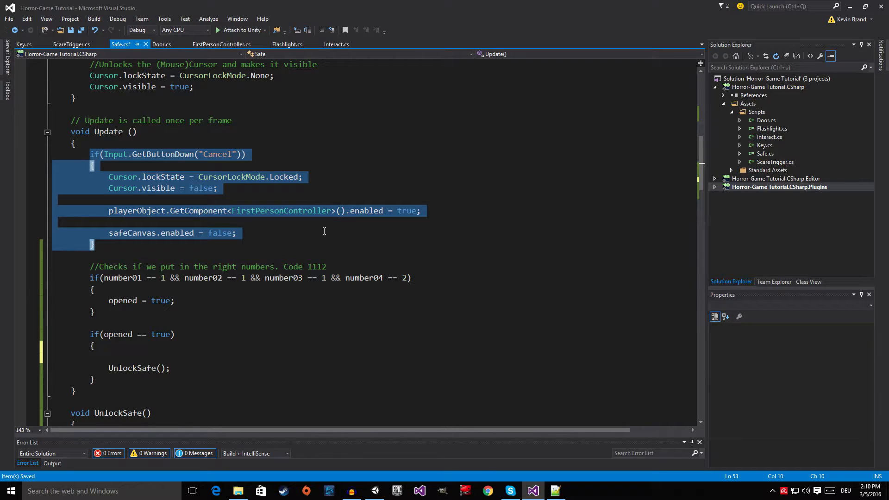
scroll("down", 3)
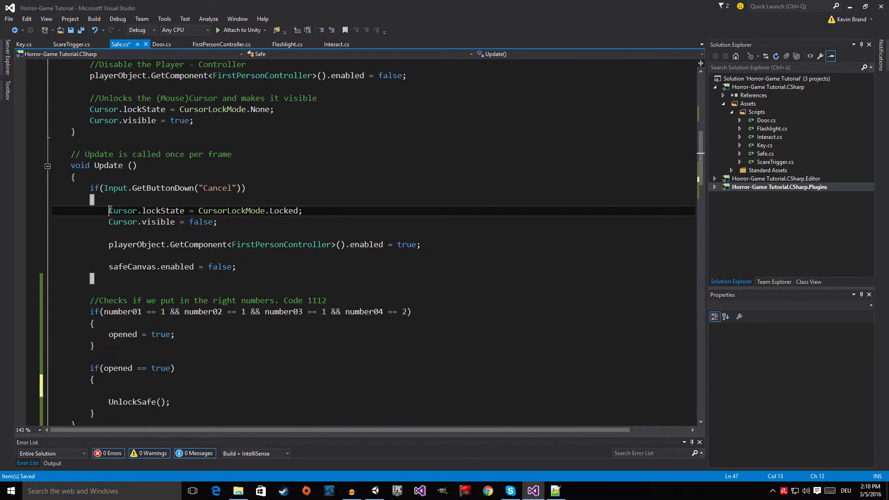
left_click_drag(108, 210, 235, 266)
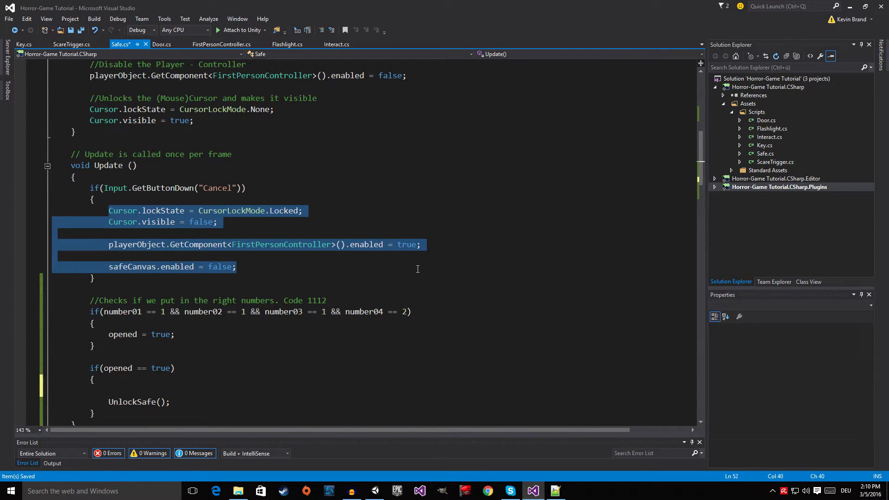
mouse_move(415, 266)
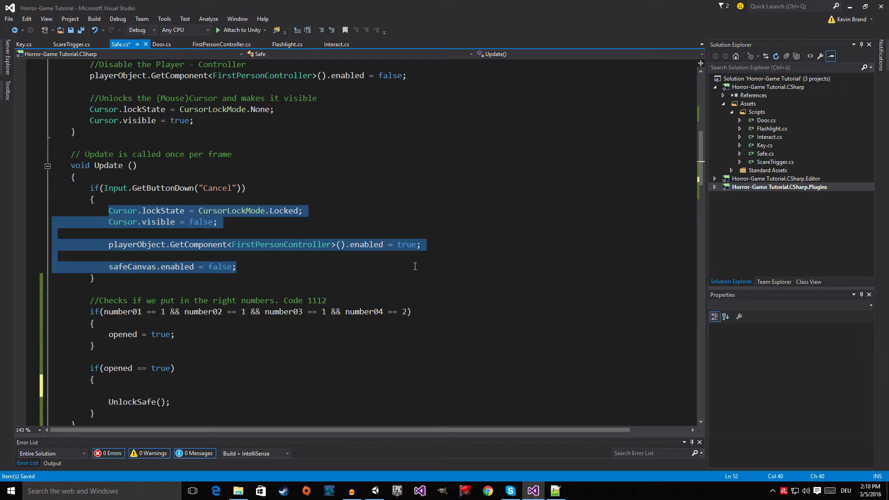
mouse_move(407, 265)
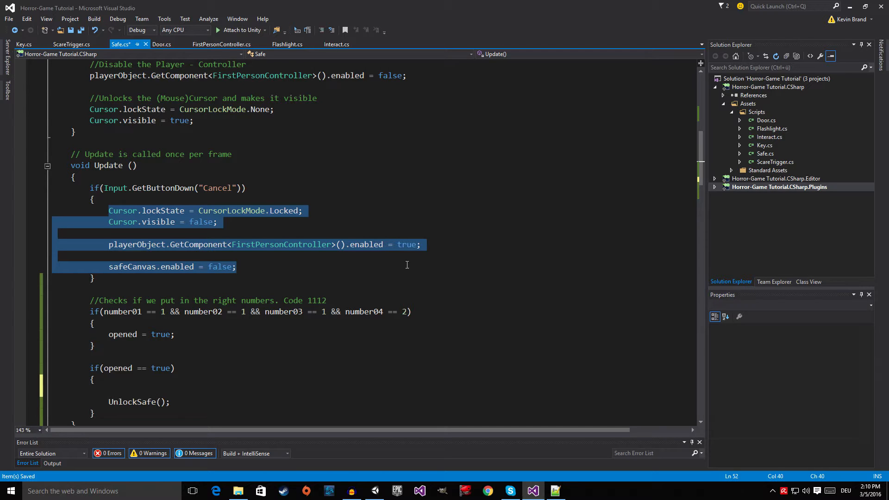
scroll("down", 3)
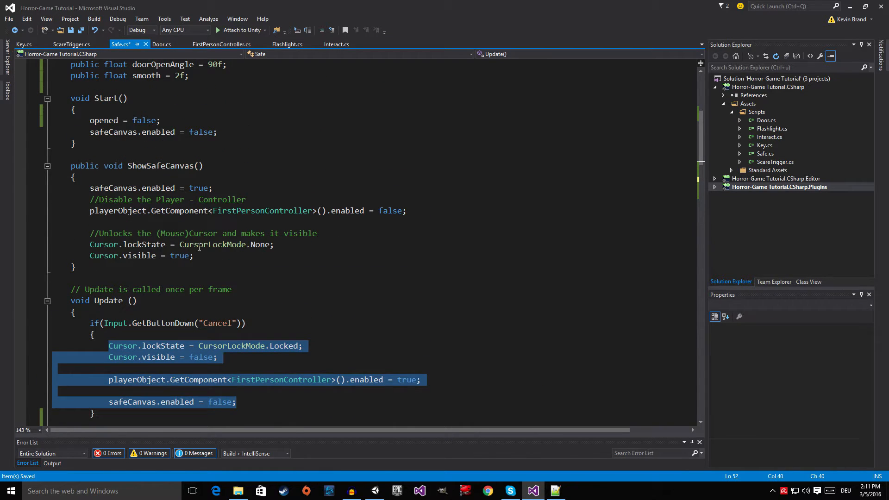
mouse_move(287, 281)
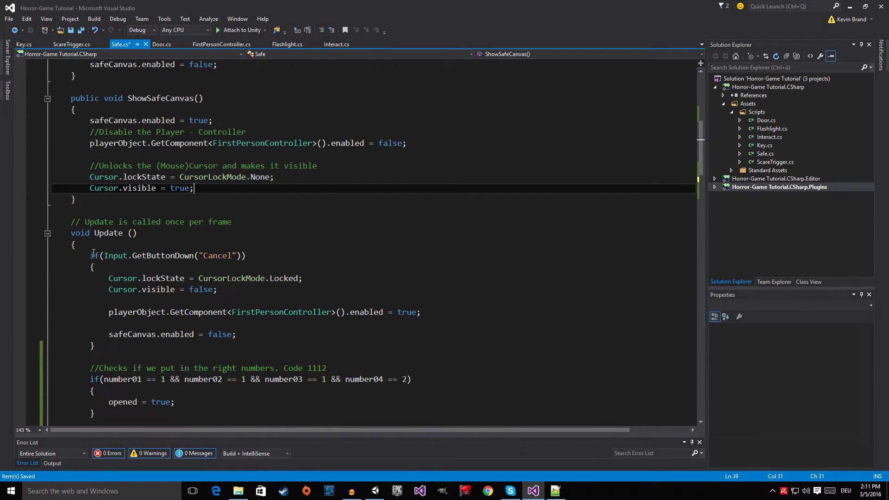
double_click(115, 255)
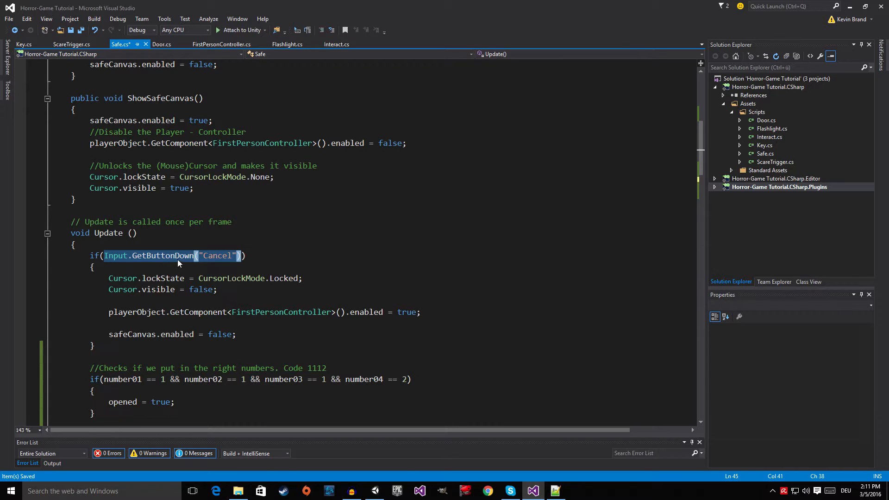
mouse_move(201, 289)
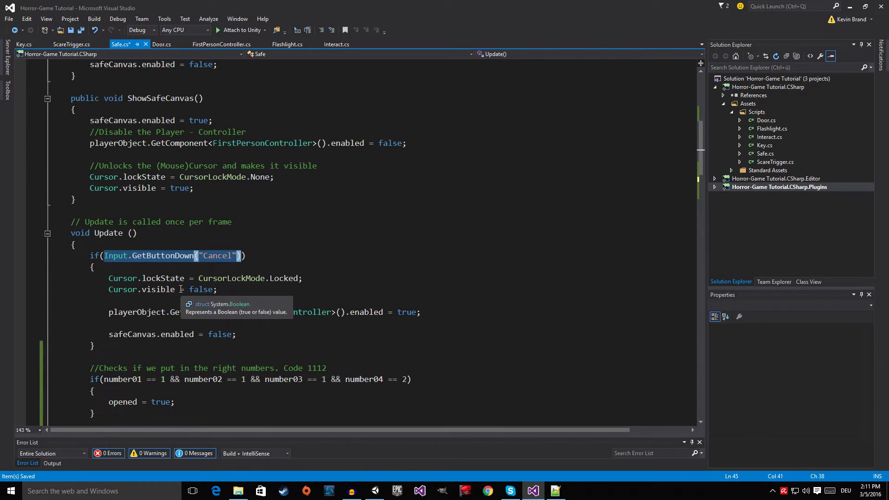
left_click(109, 279)
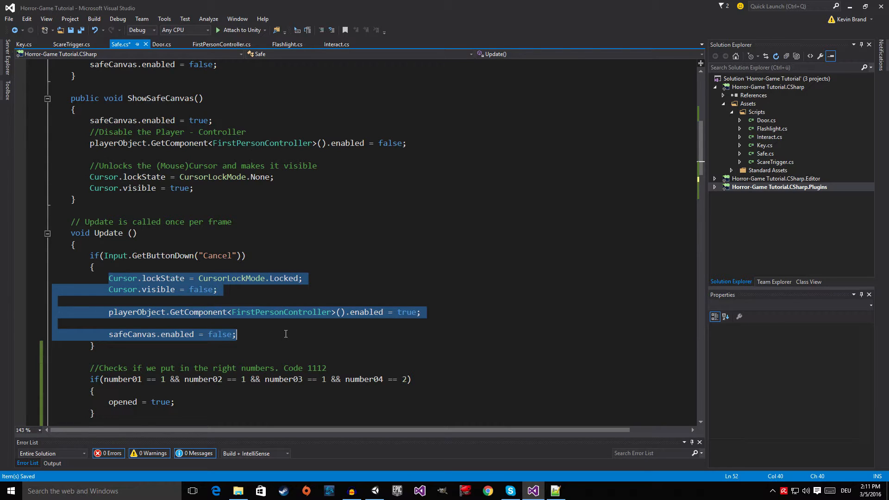
scroll("down", 3)
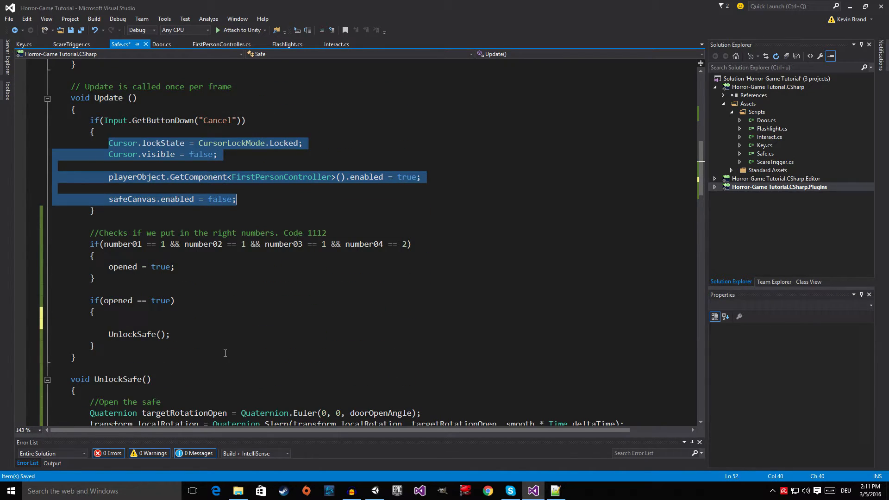
Place the insertion point inside the if(opened == true) block above UnlockSafe()
left_click(152, 318)
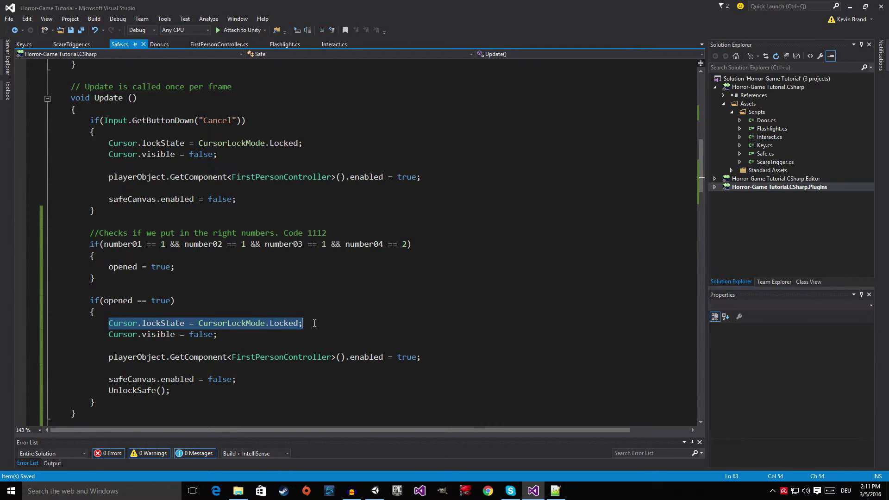
mouse_move(400, 258)
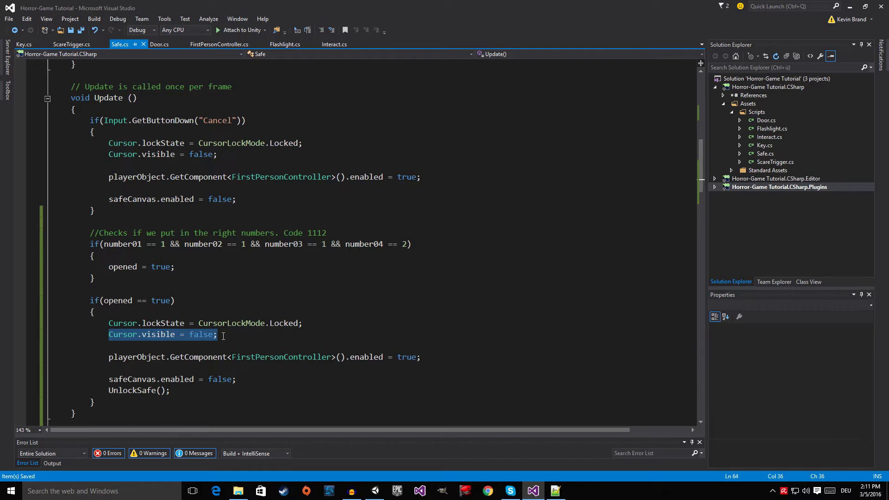
mouse_move(121, 357)
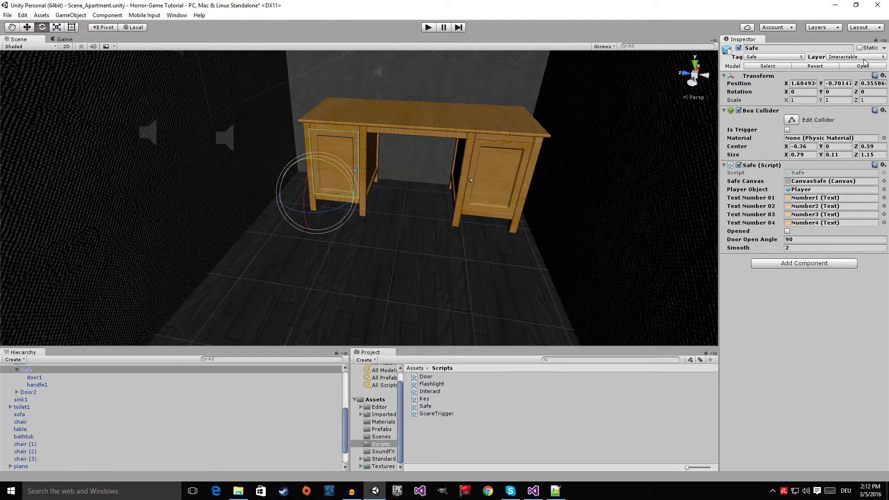
Open and close the Safe's Layer dropdown, leaving it on Interactable
left_click(858, 56)
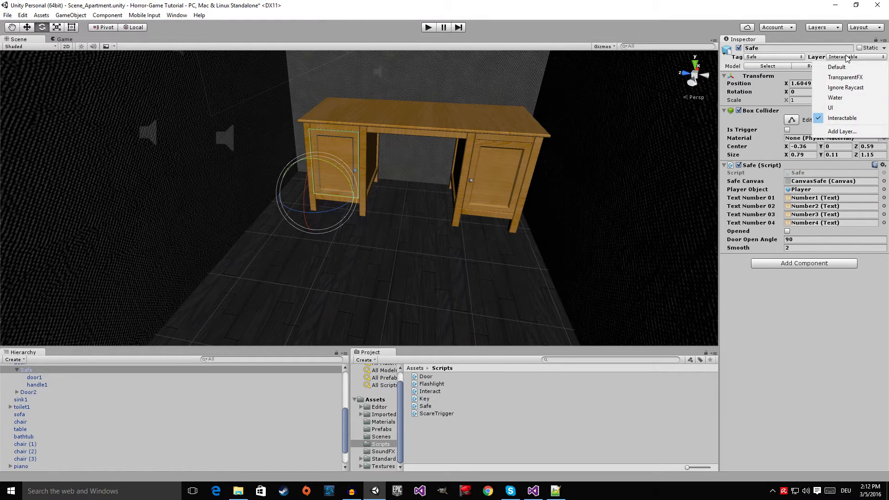
left_click(841, 118)
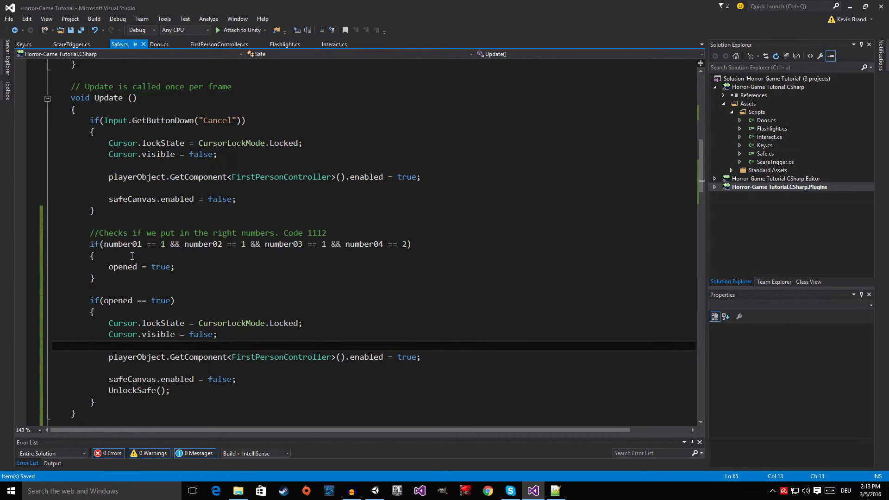
Add 'gameObject.layer = 0;' on a new line above the UnlockSafe() call
left_click_drag(89, 300, 177, 334)
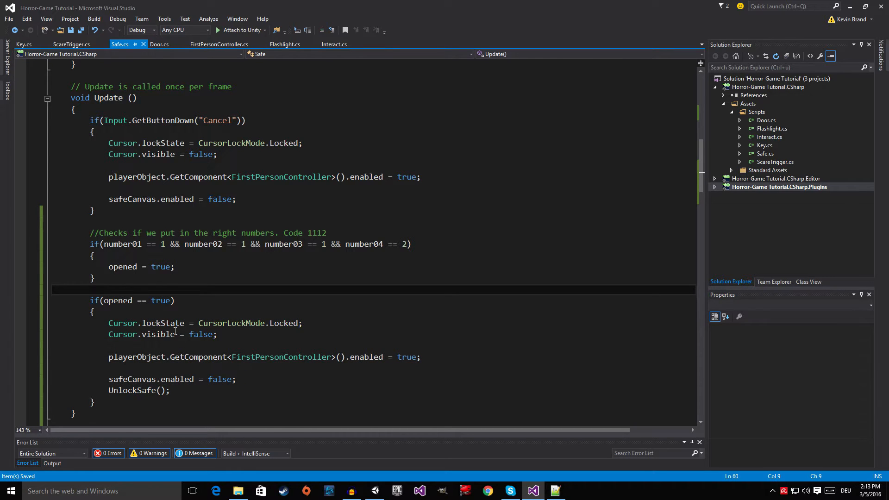
scroll("down", 3)
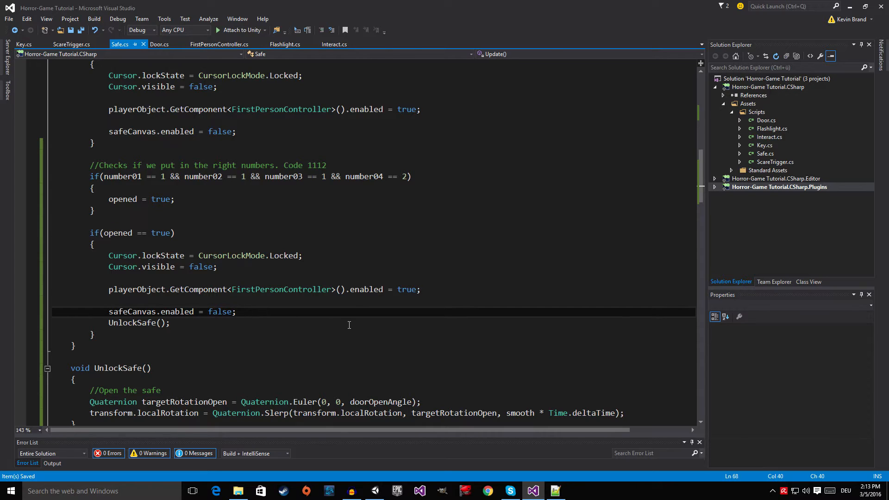
key("Enter")
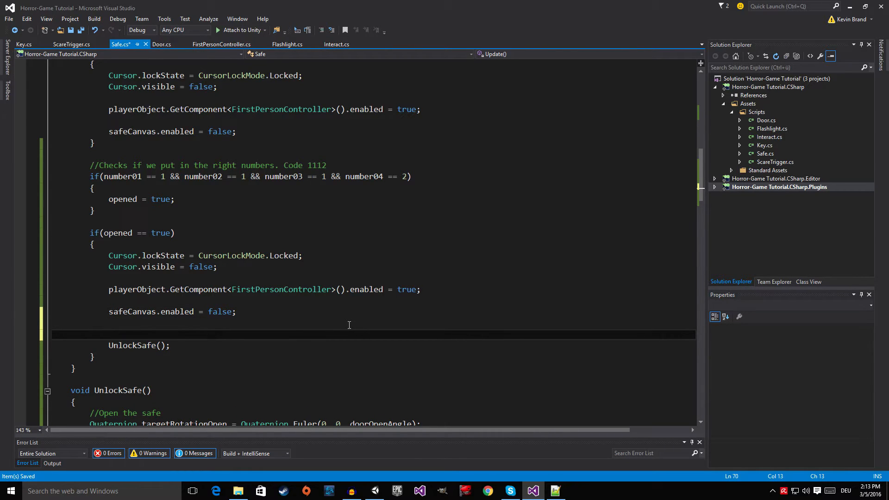
type("gameObject.")
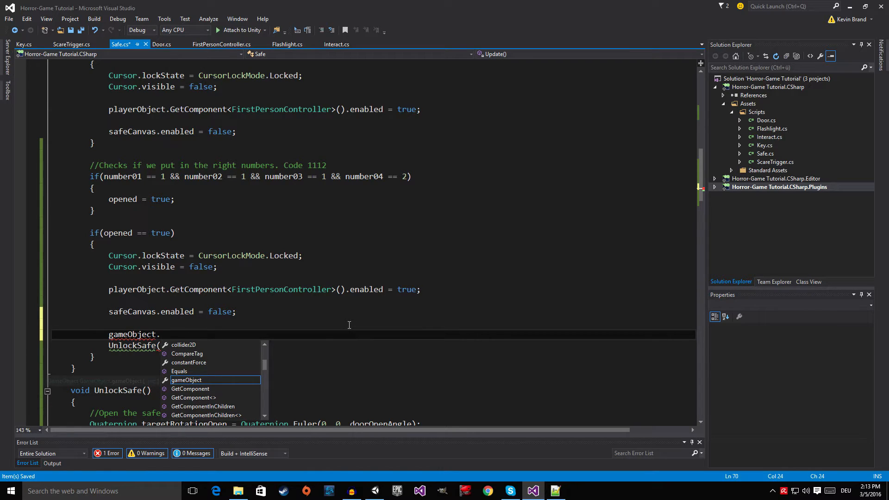
type("GetComponent")
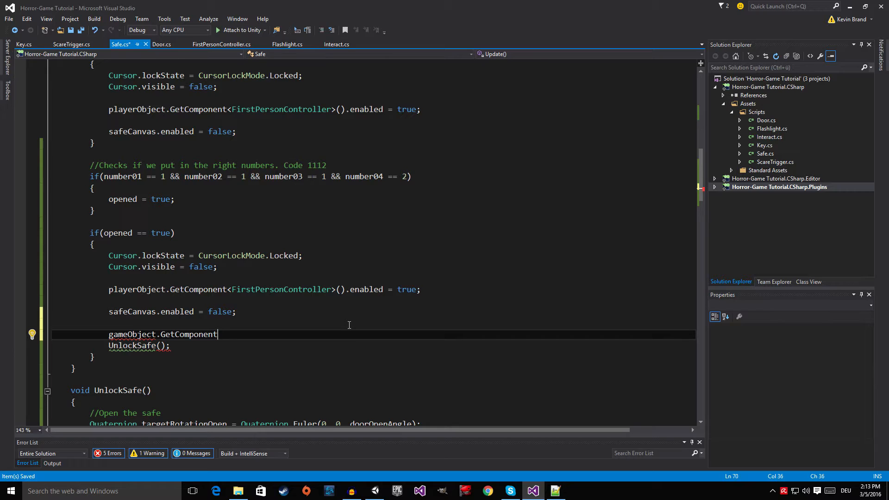
key("Backspace")
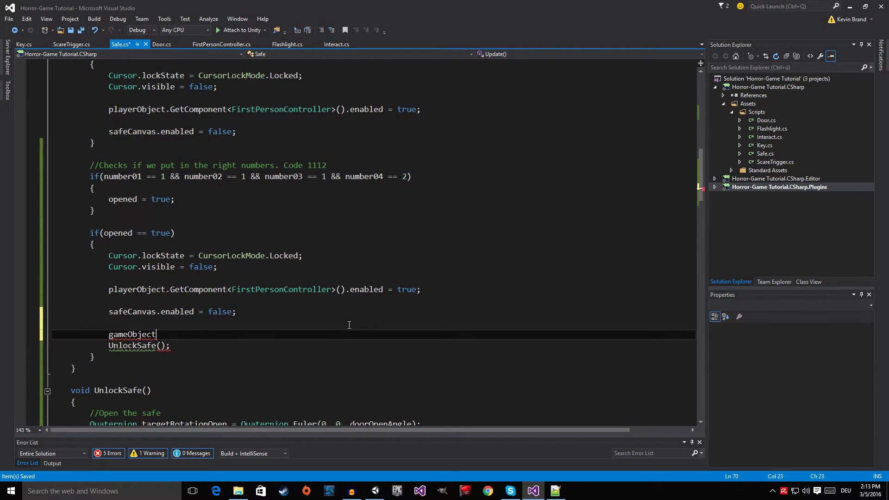
type(".lay")
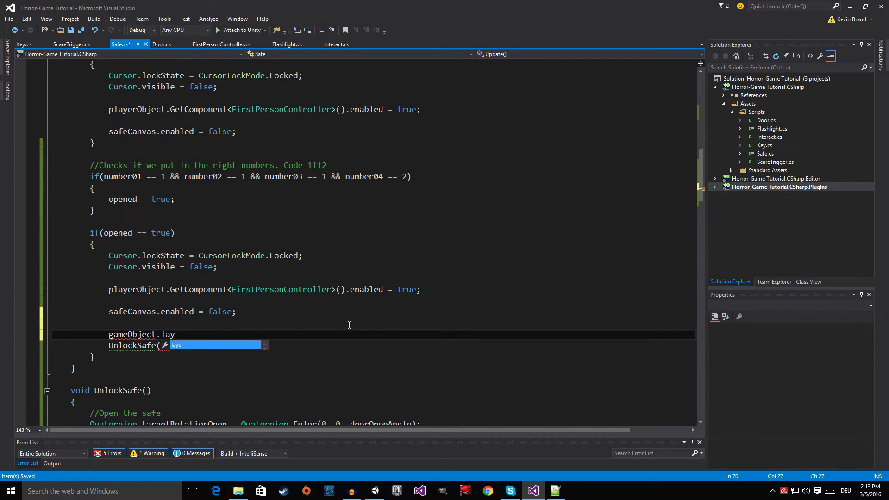
type("er")
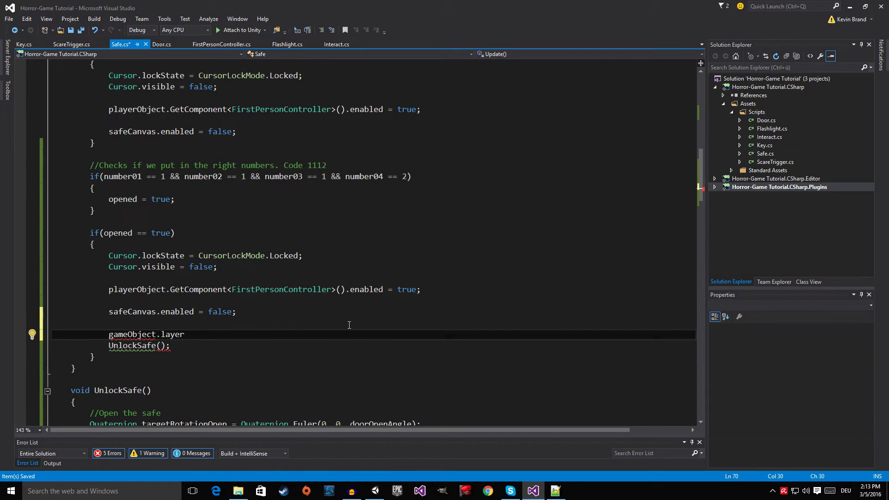
type("=")
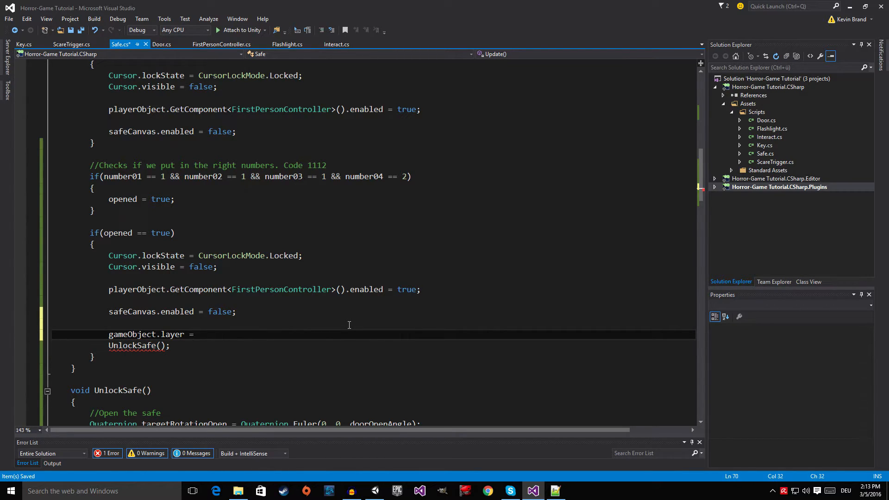
type("0;")
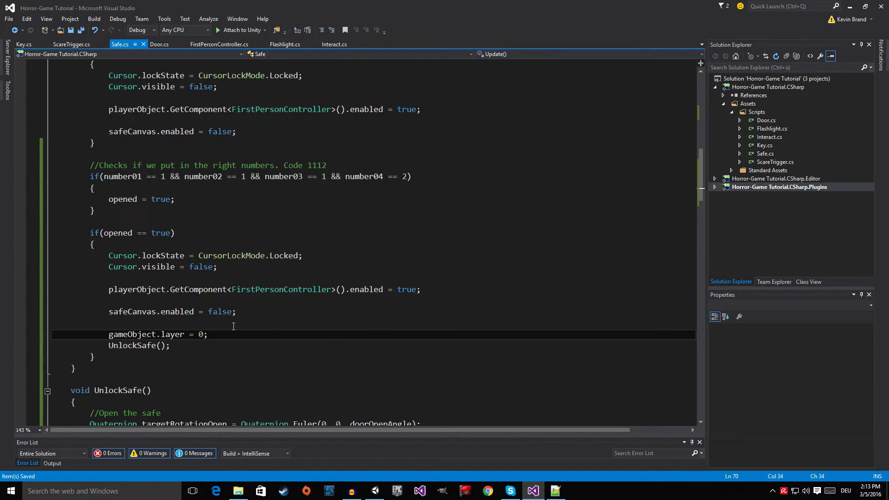
left_click(532, 490)
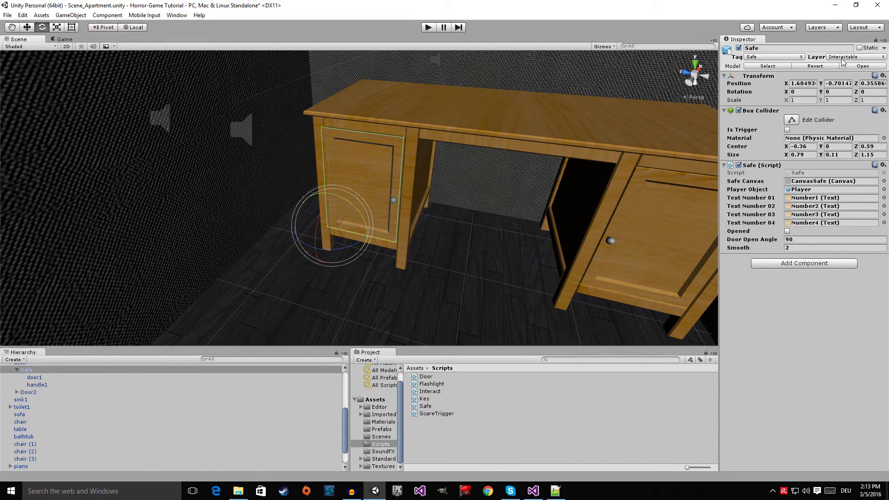
Open Tags & Layers from the Safe's Layer dropdown to check layer numbers
left_click(856, 56)
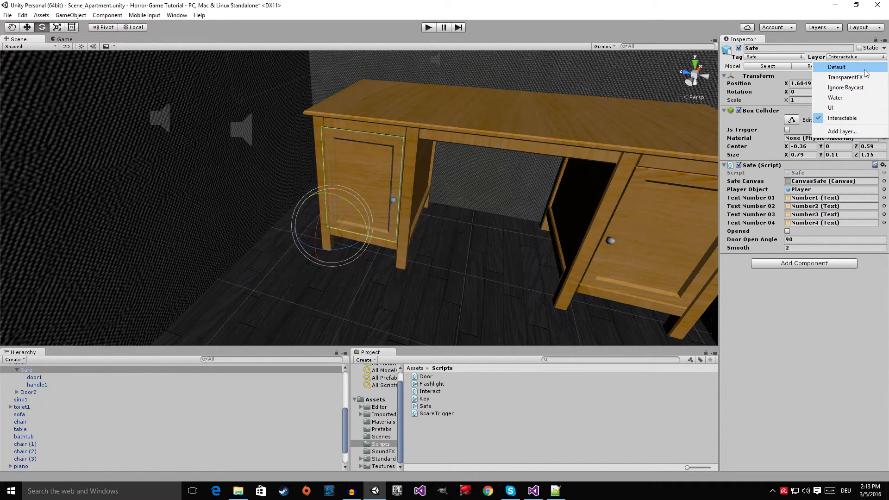
left_click(842, 131)
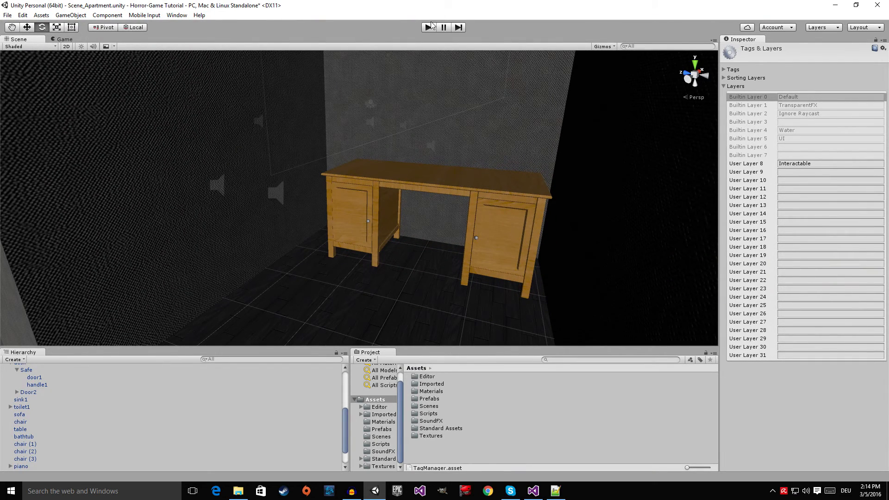
Play-test the game and select Safe by searching the Hierarchy for 'Sa'
left_click(428, 27)
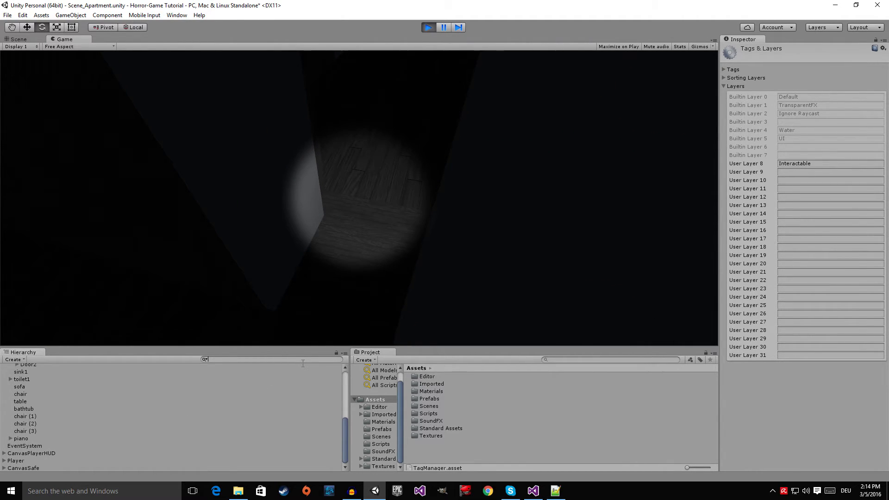
type("Sag")
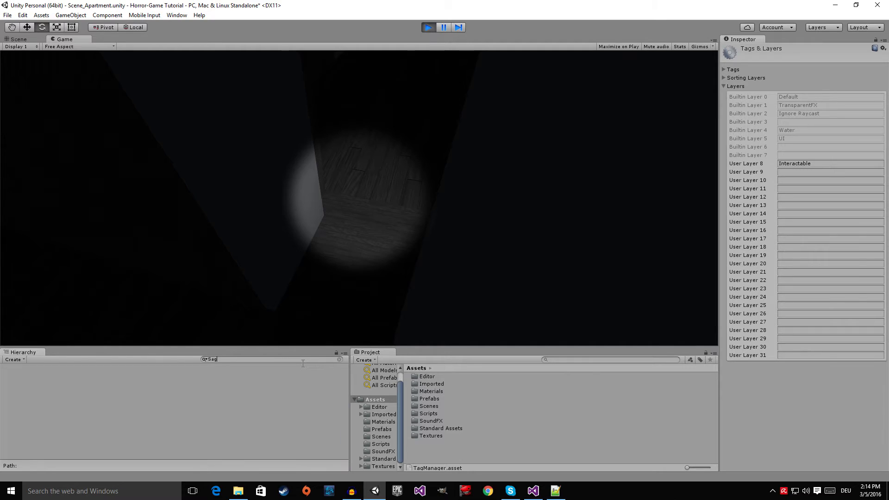
key("BackSpace")
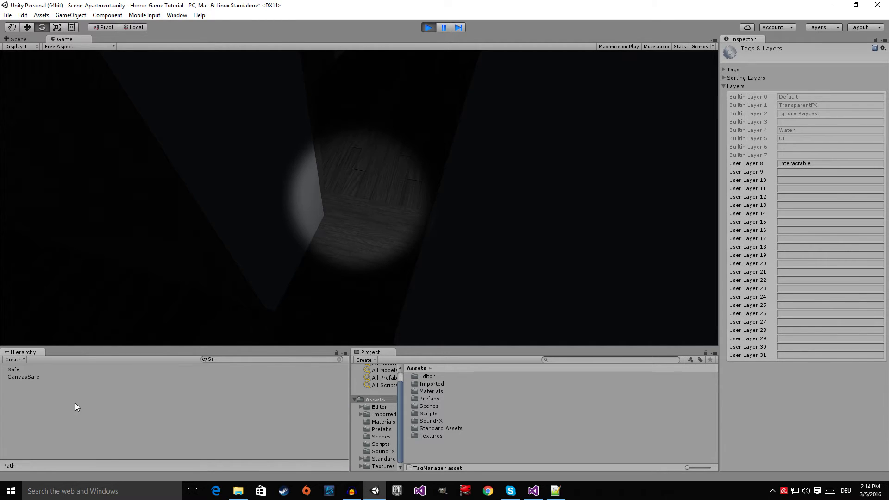
left_click(14, 369)
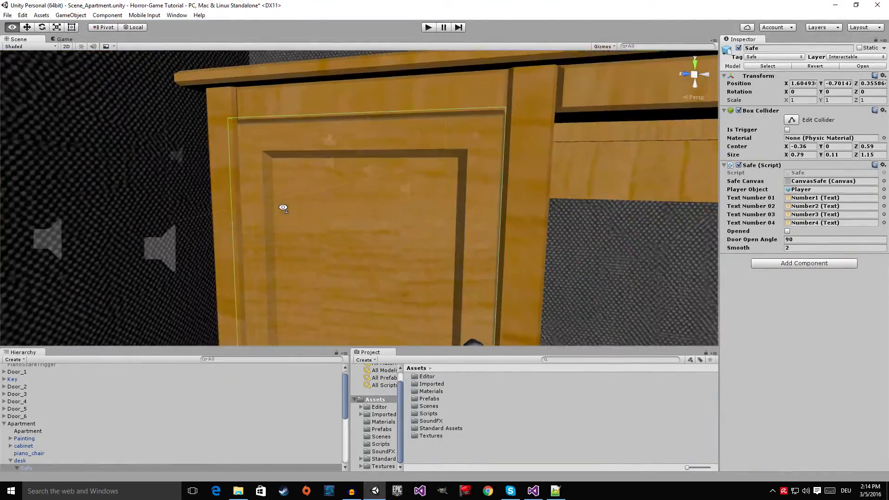
scroll("down", 3)
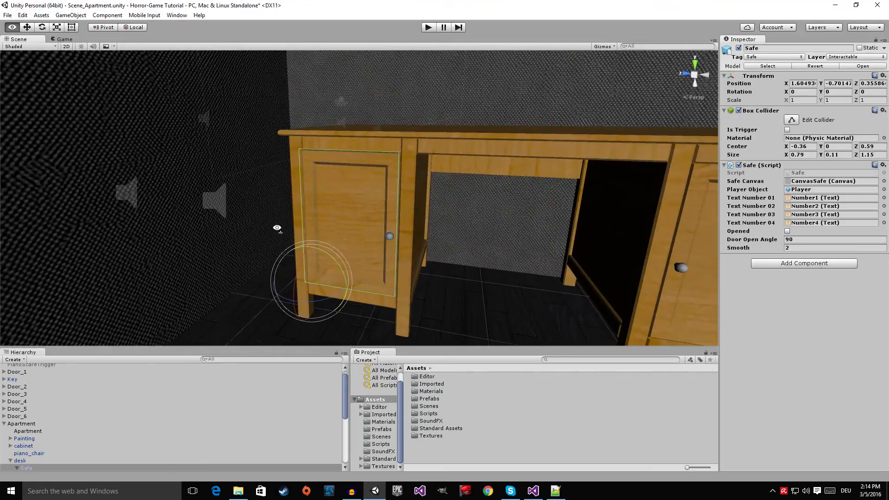